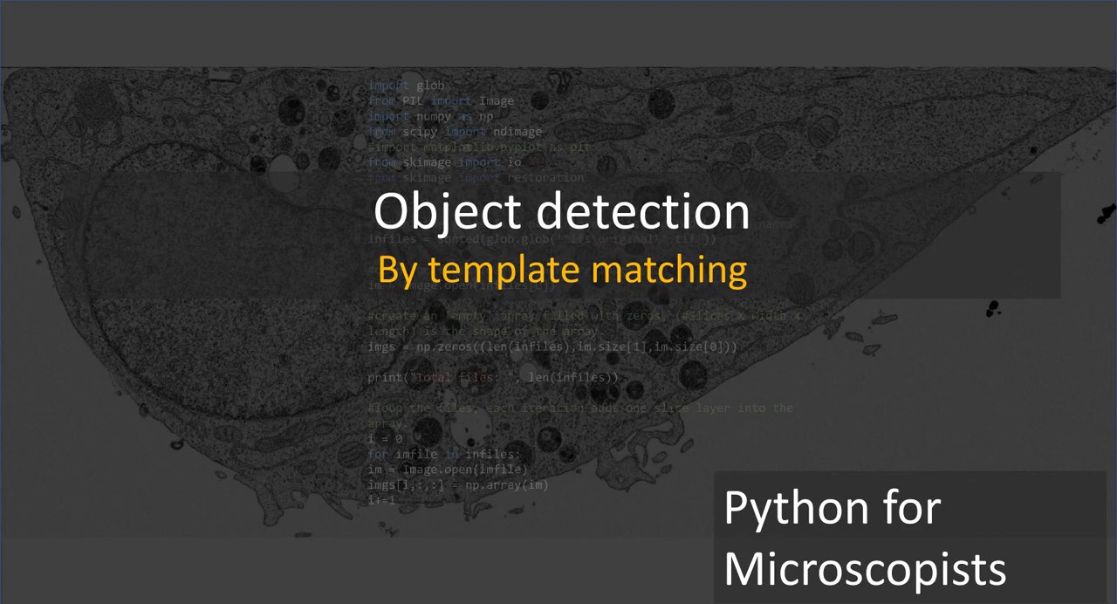
{"action": "mouse_move", "coordinate": [422, 283]}
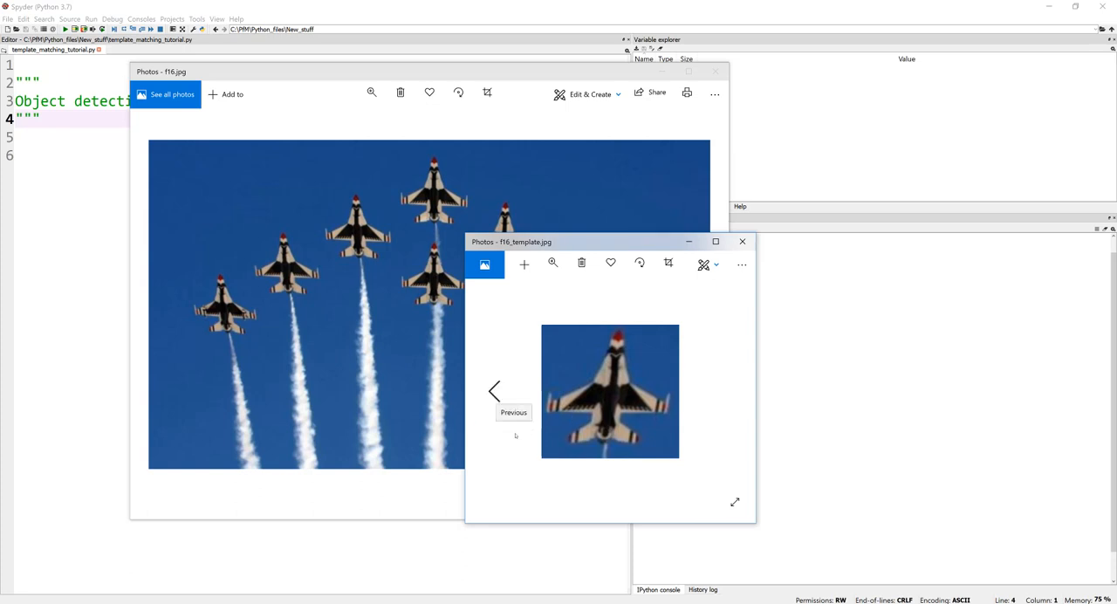
{"action": "mouse_move", "coordinate": [375, 180]}
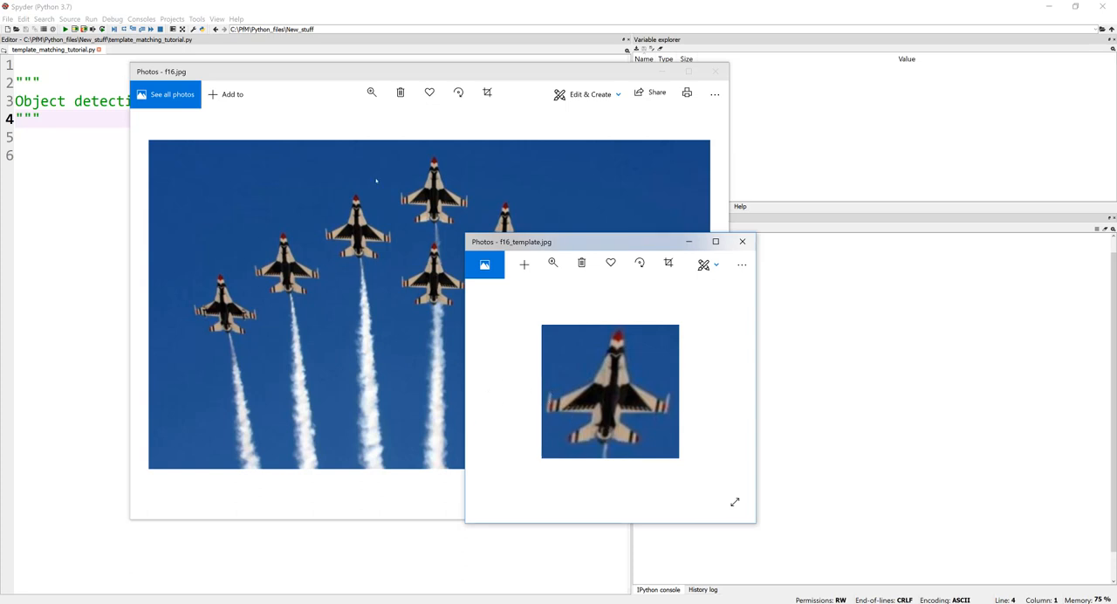
{"action": "mouse_move", "coordinate": [566, 362]}
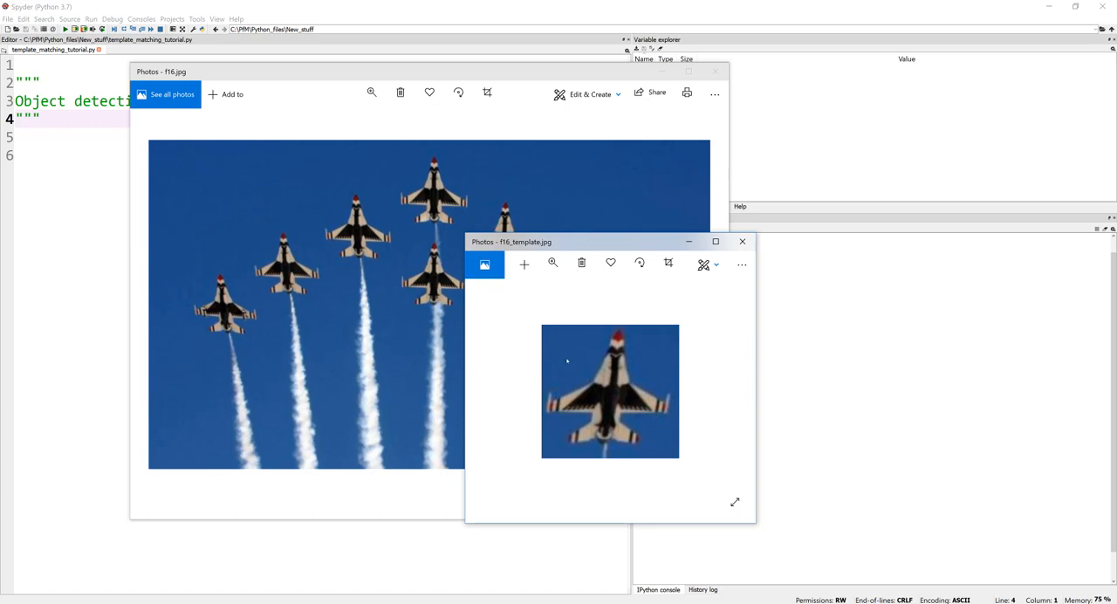
{"action": "mouse_move", "coordinate": [587, 388]}
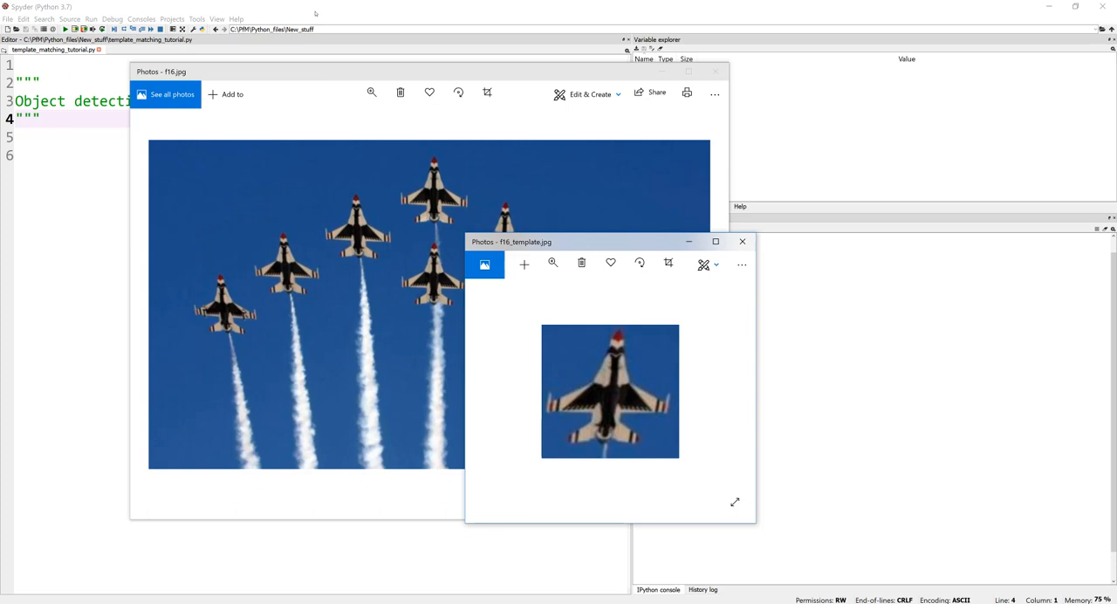
{"action": "mouse_move", "coordinate": [183, 126]}
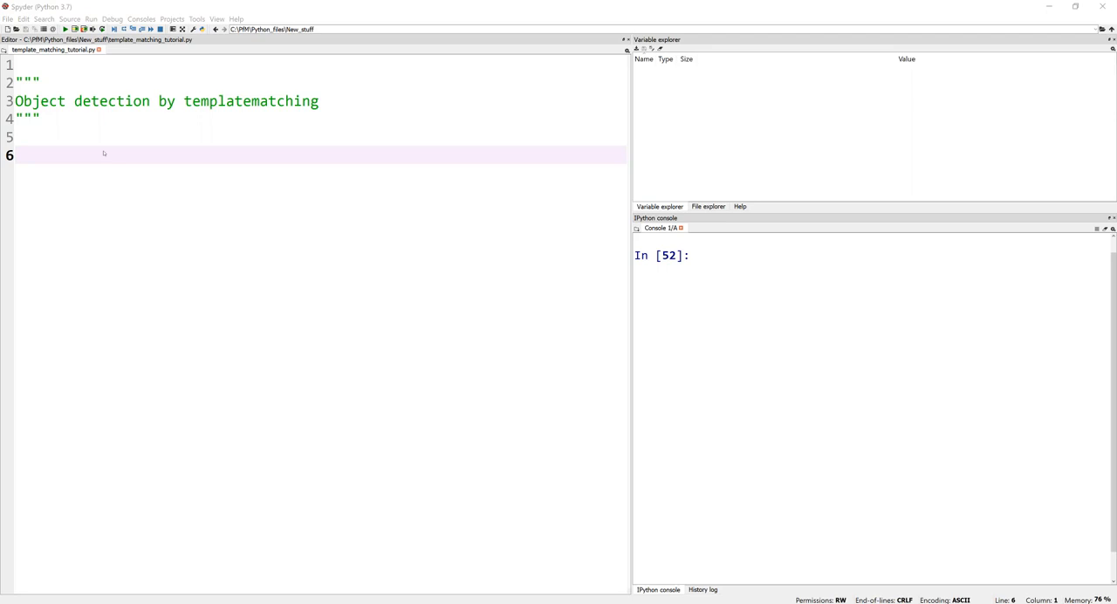
{"action": "mouse_move", "coordinate": [125, 156]}
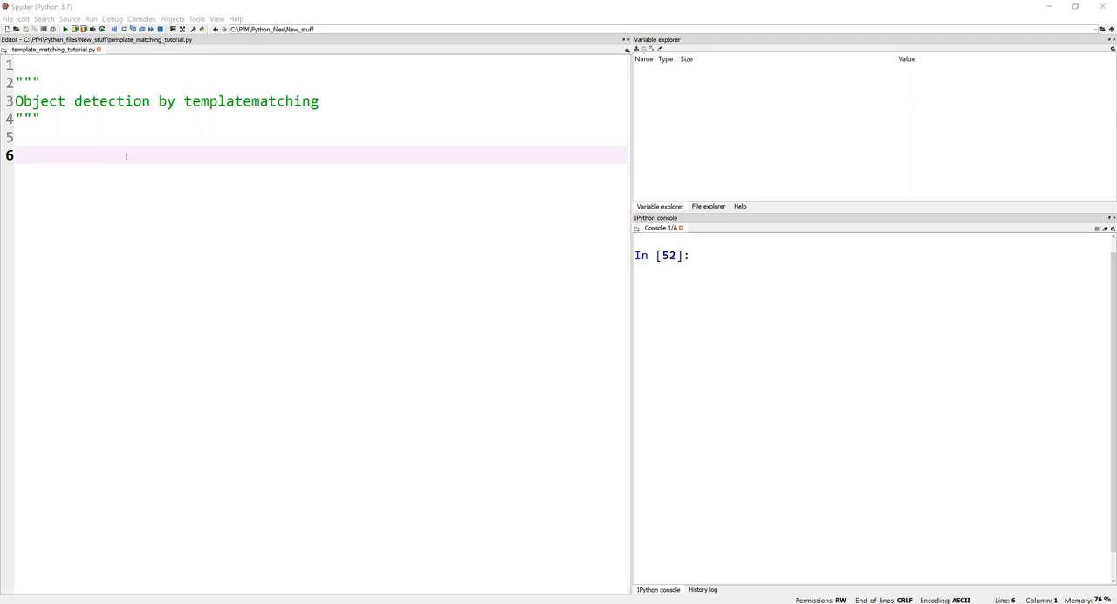
{"action": "mouse_move", "coordinate": [260, 172]}
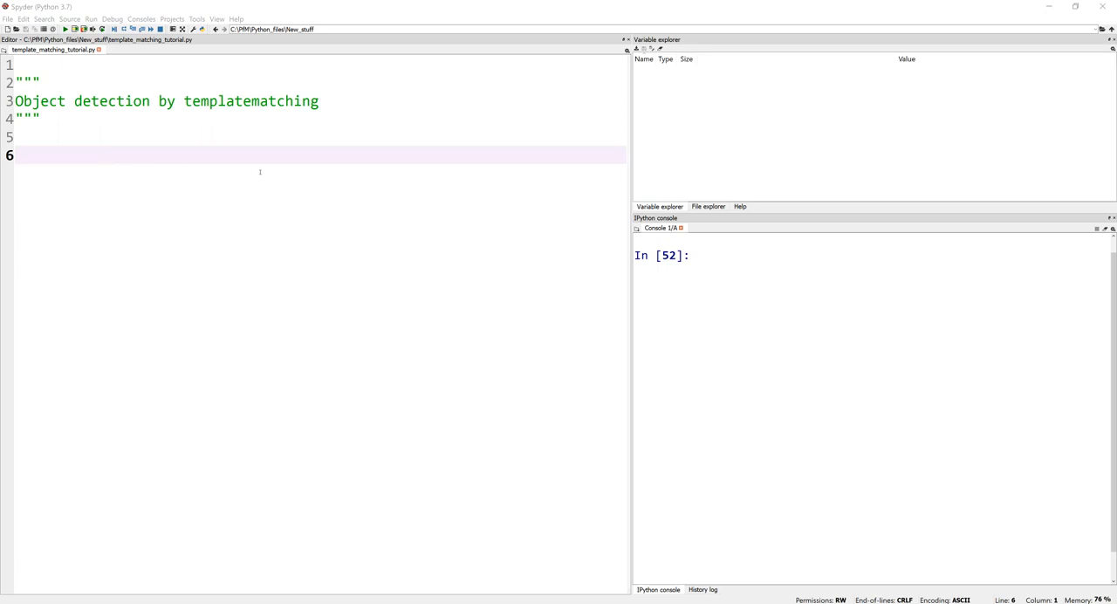
{"action": "mouse_move", "coordinate": [246, 182]}
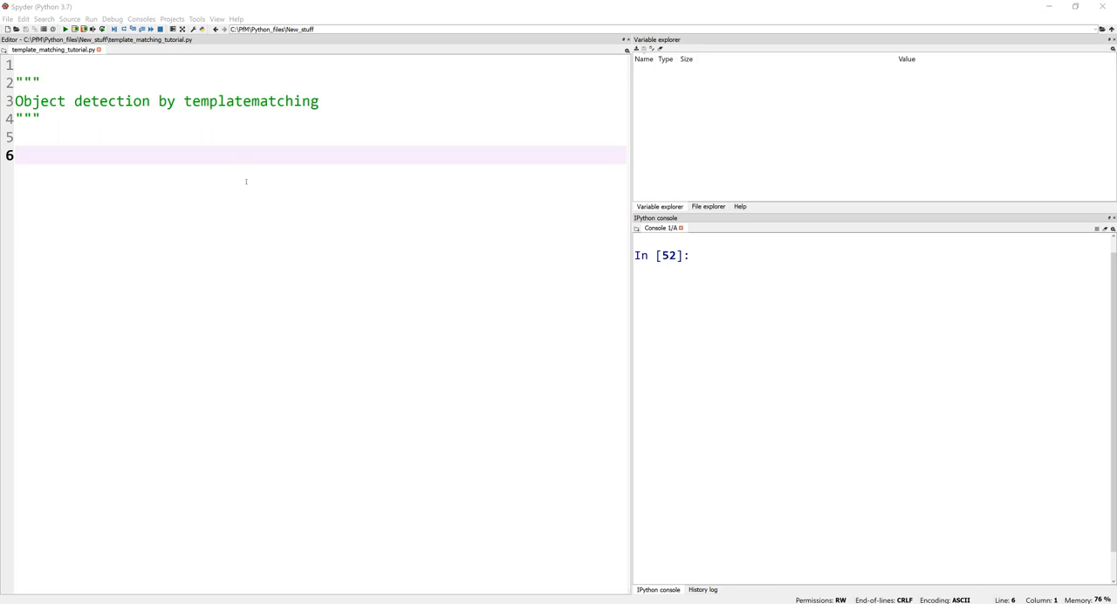
{"action": "mouse_move", "coordinate": [236, 171]}
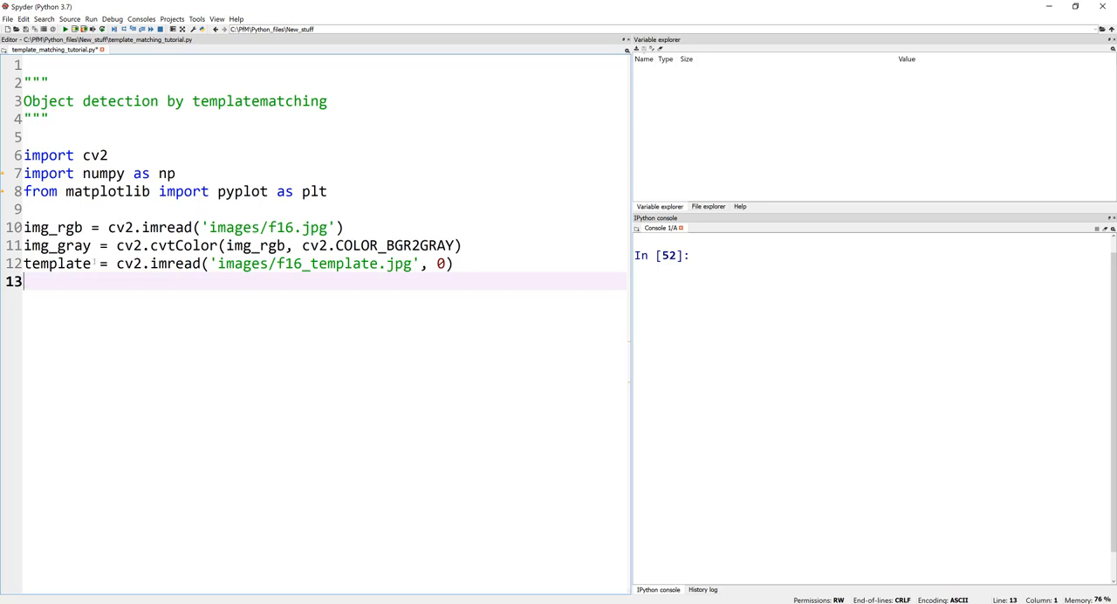
- Load images/f16.jpg, a grayscale copy, and images/f16_template.jpg in grayscale after the cv2, numpy, pyplot imports
{"action": "left_click", "coordinate": [81, 264]}
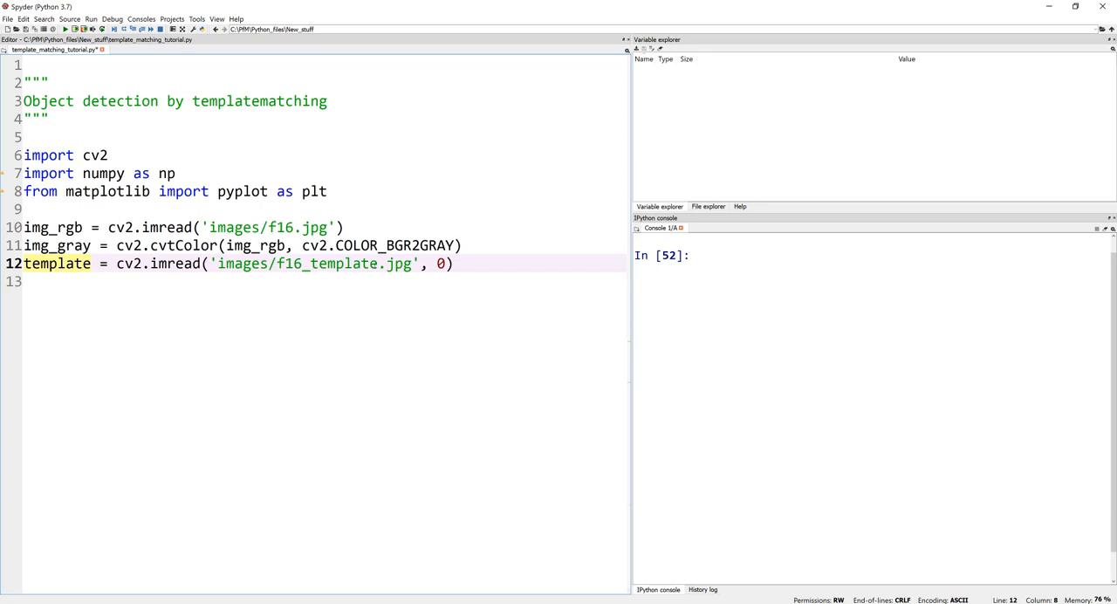
{"action": "left_click", "coordinate": [456, 264]}
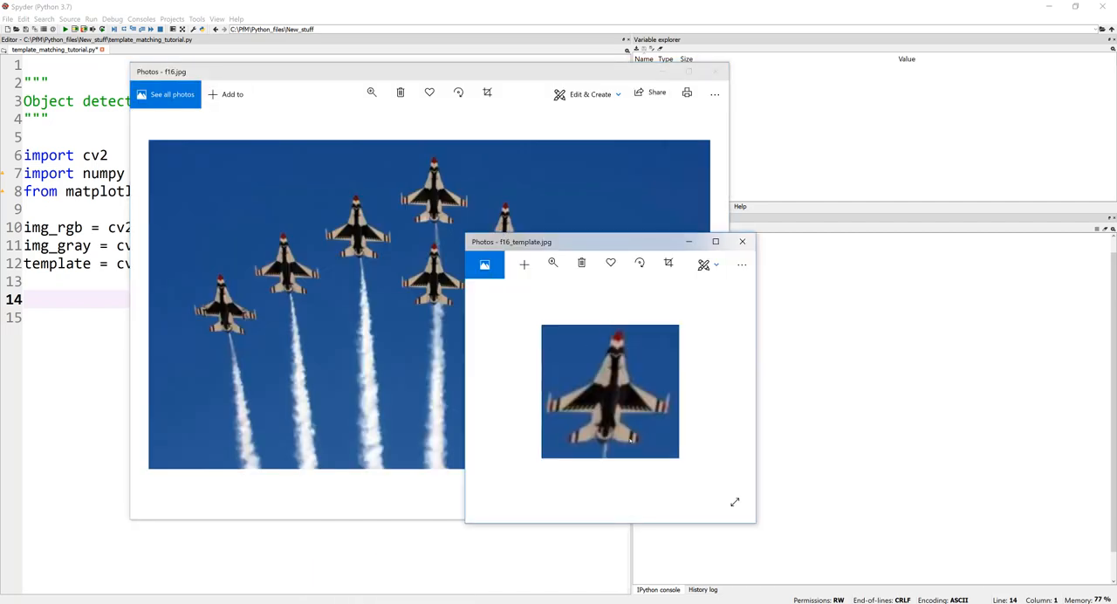
{"action": "mouse_move", "coordinate": [324, 312]}
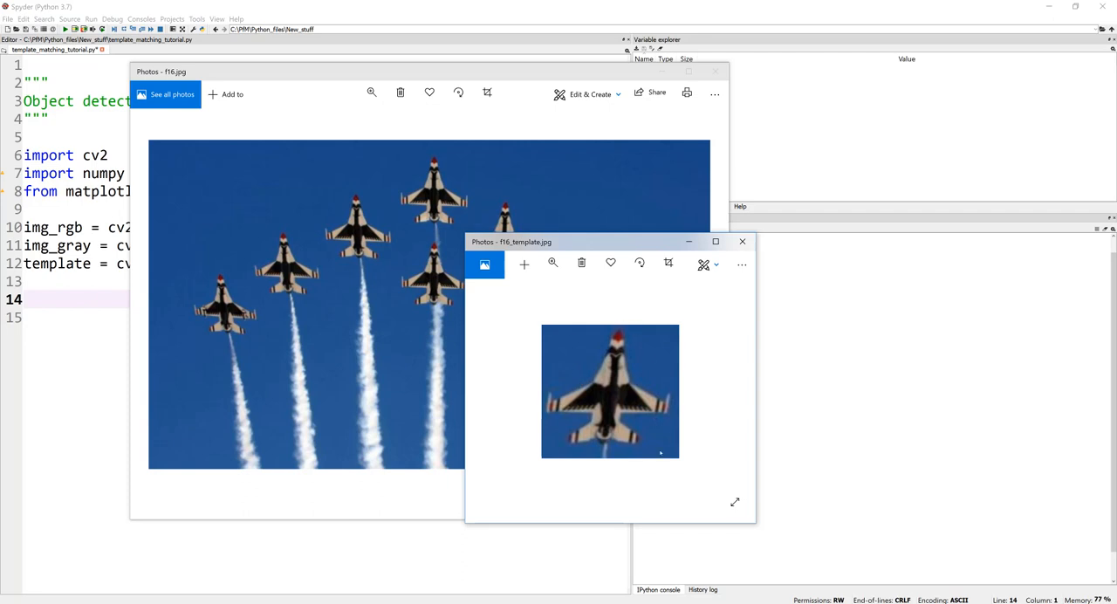
{"action": "mouse_move", "coordinate": [543, 329]}
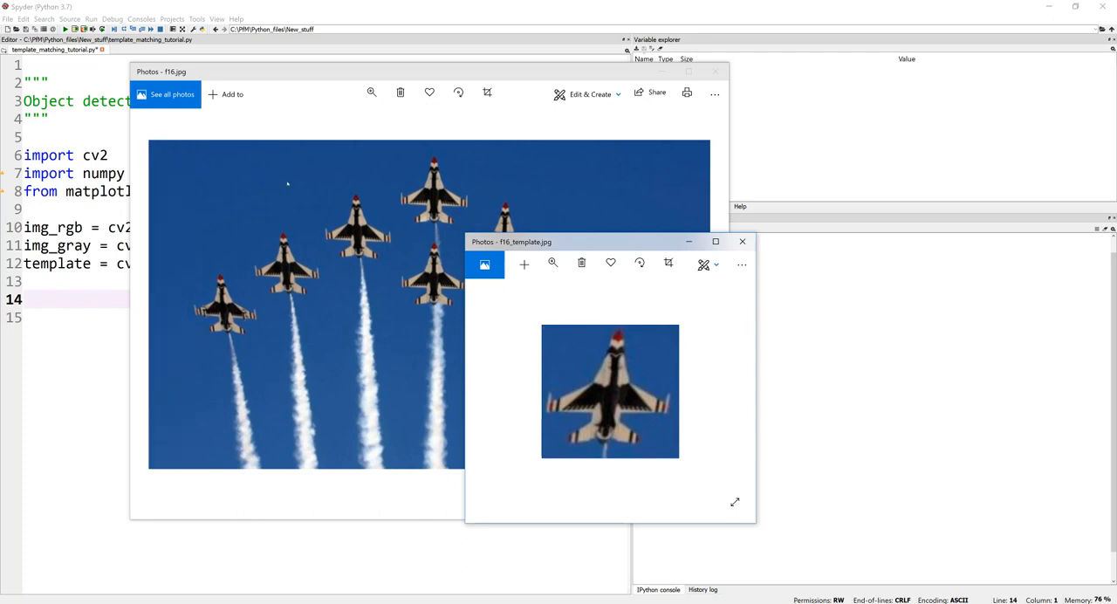
{"action": "mouse_move", "coordinate": [458, 179]}
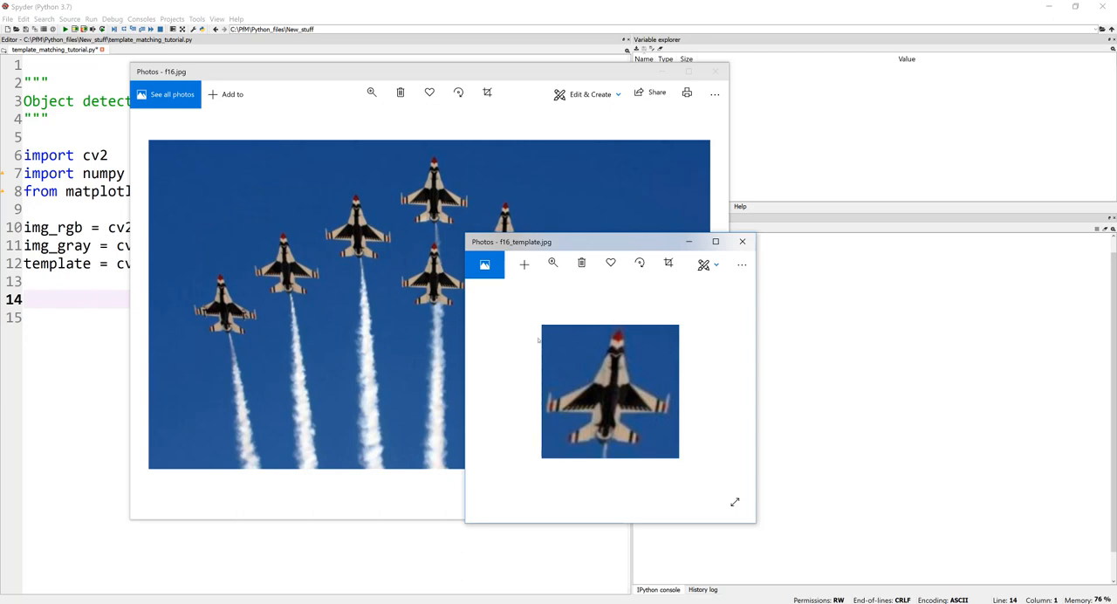
{"action": "mouse_move", "coordinate": [653, 346]}
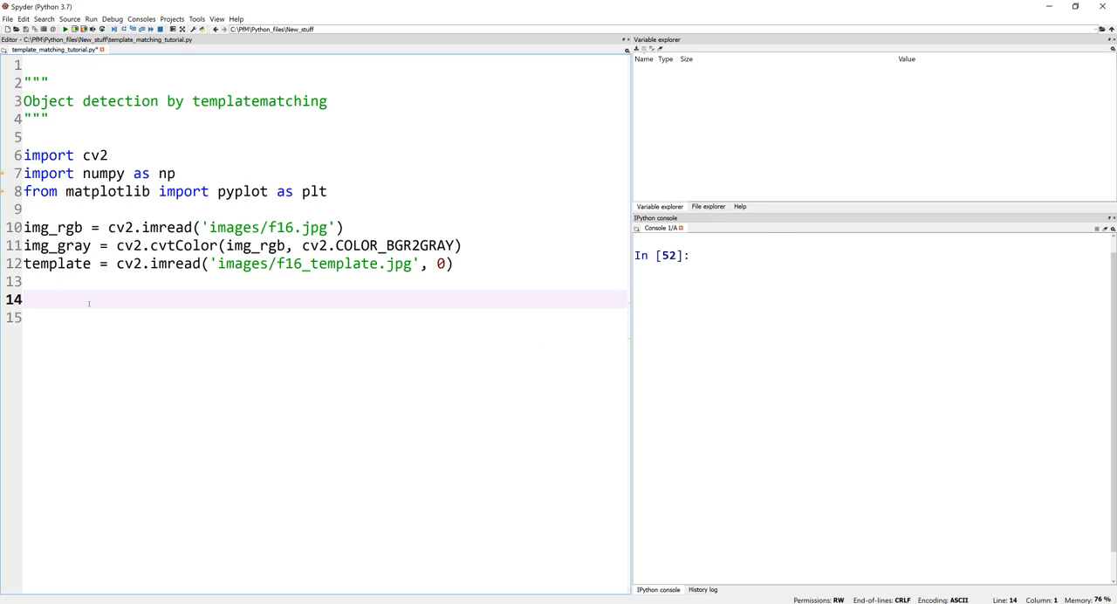
- Store the template shape in h, w, run the code, and add a TM_SQDIFF matchTemplate line
{"action": "type", "text": "h, w = template.shape[::]"}
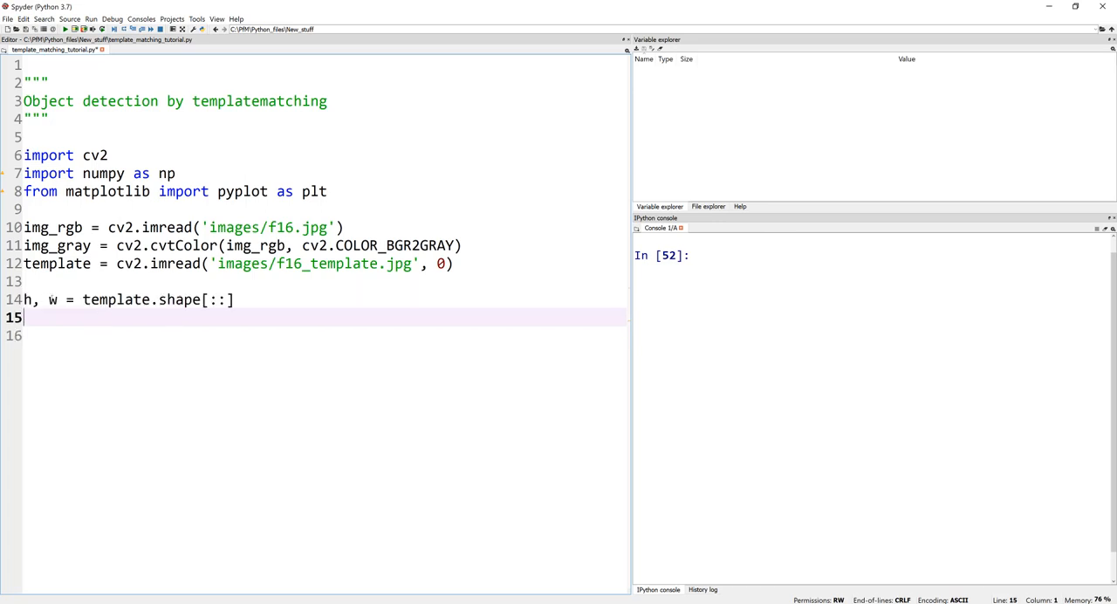
{"action": "triple_click", "coordinate": [128, 300]}
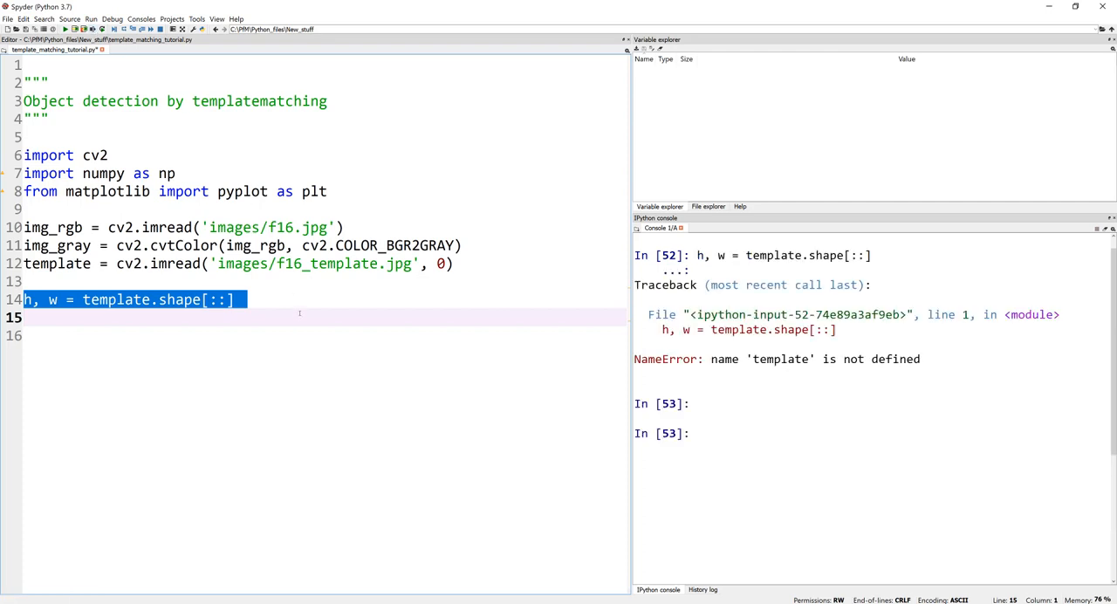
{"action": "left_click", "coordinate": [44, 172]}
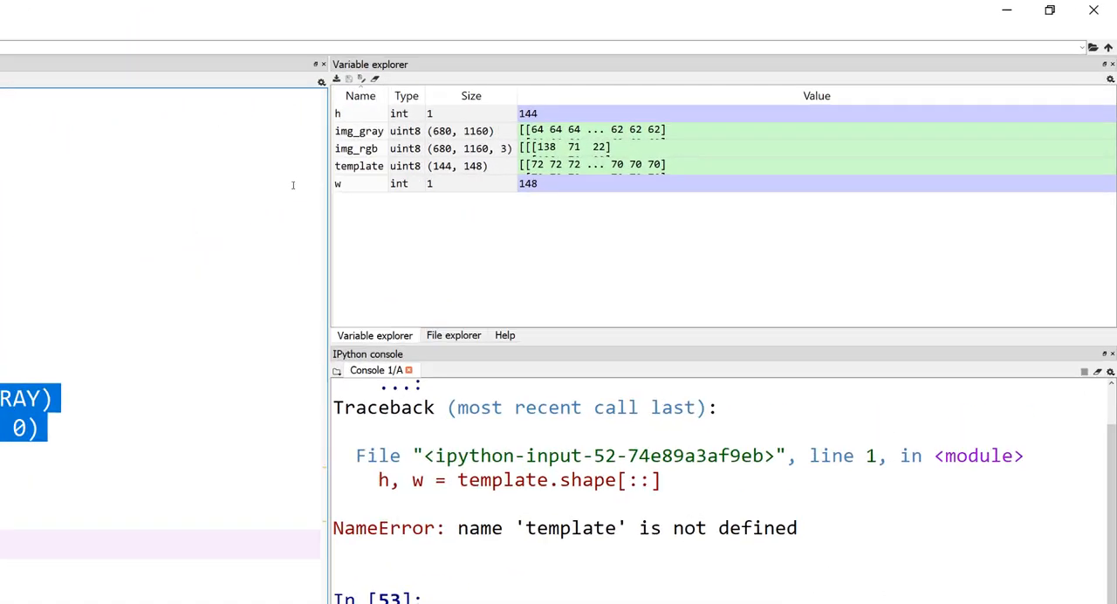
{"action": "left_click", "coordinate": [1049, 10]}
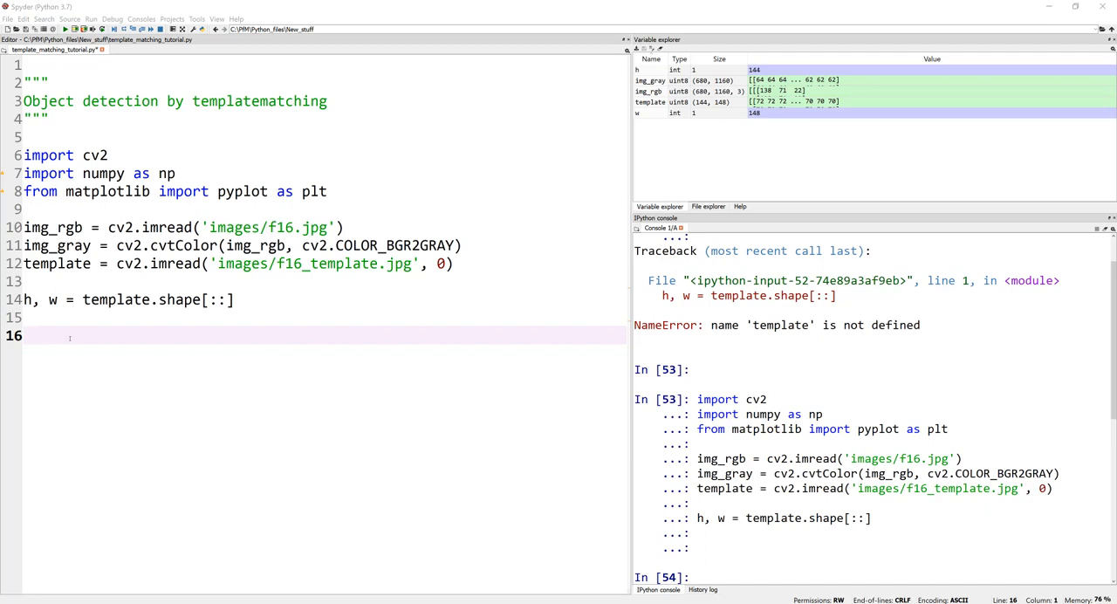
{"action": "type", "text": "res = cv2.matchTemplate(img_gray, template, cv2.TM_SQDIFF)"}
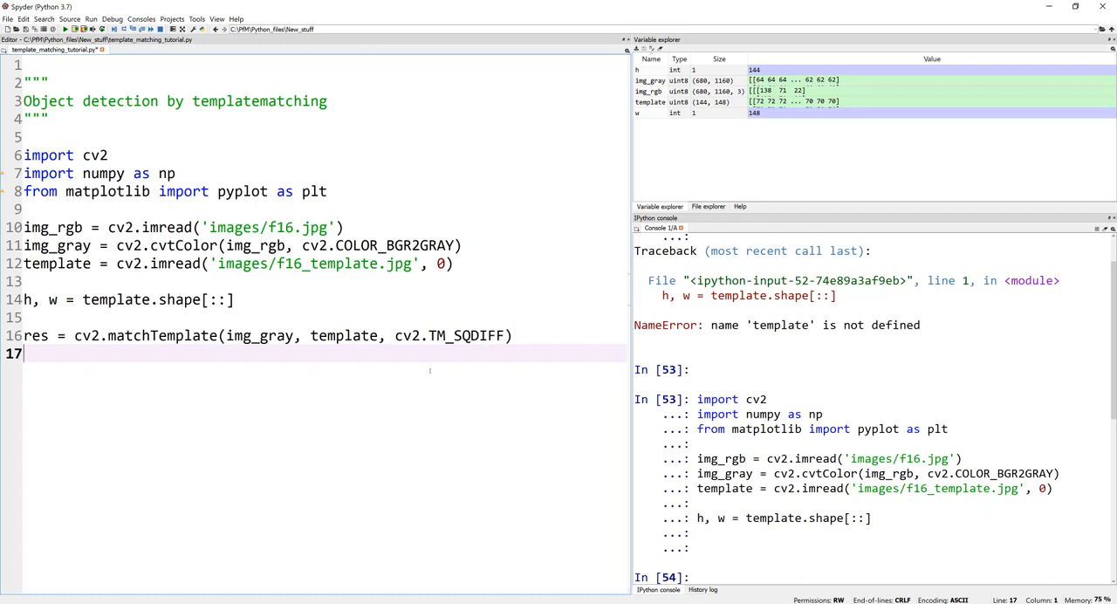
{"action": "mouse_move", "coordinate": [414, 376]}
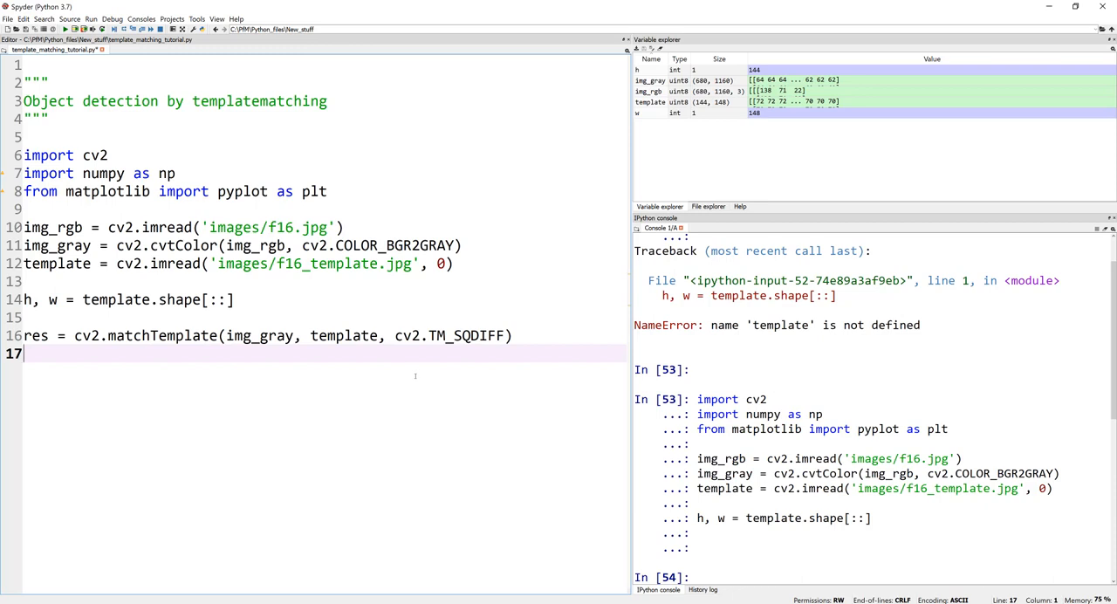
{"action": "mouse_move", "coordinate": [420, 374]}
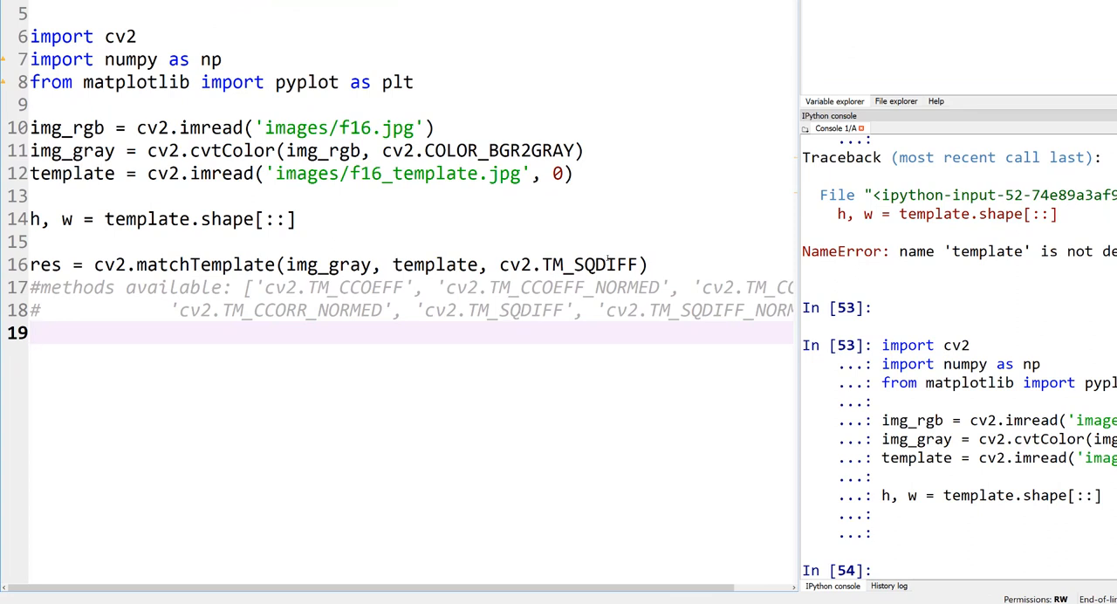
- Comment the available methods: TM_CCOEFF, TM_CCOEFF_NORMED, TM_CCORR_NORMED, TM_SQDIFF and others
{"action": "double_click", "coordinate": [453, 310]}
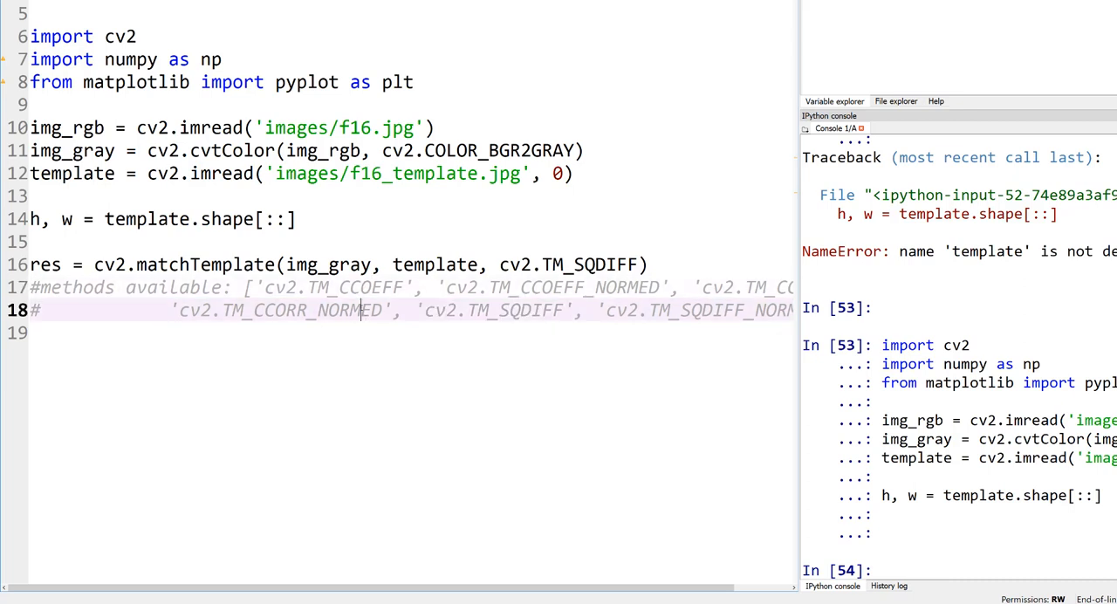
{"action": "double_click", "coordinate": [301, 310]}
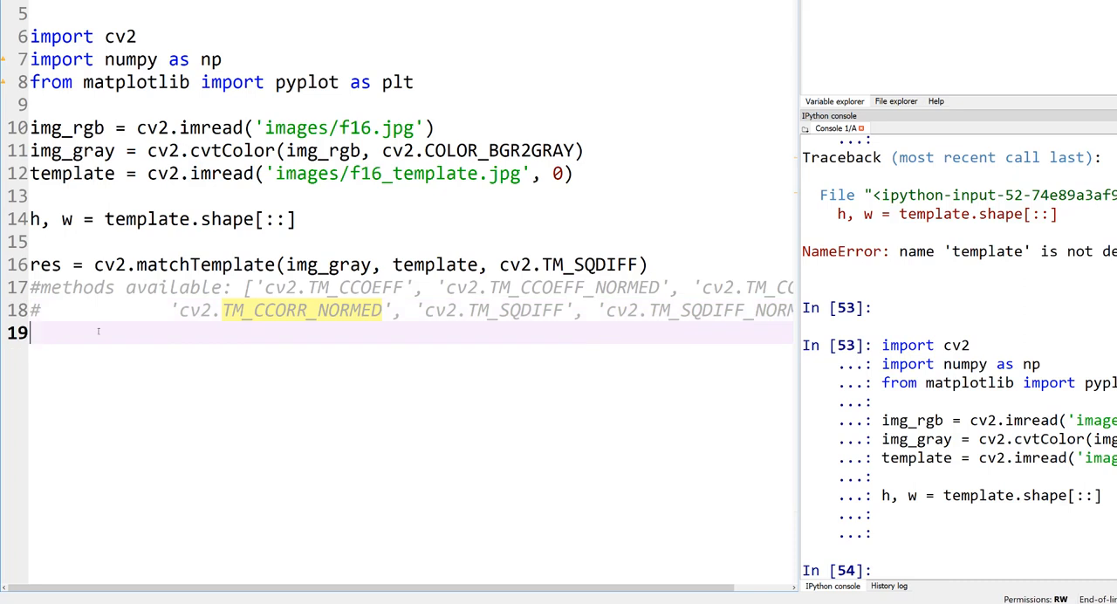
{"action": "key", "text": "enter"}
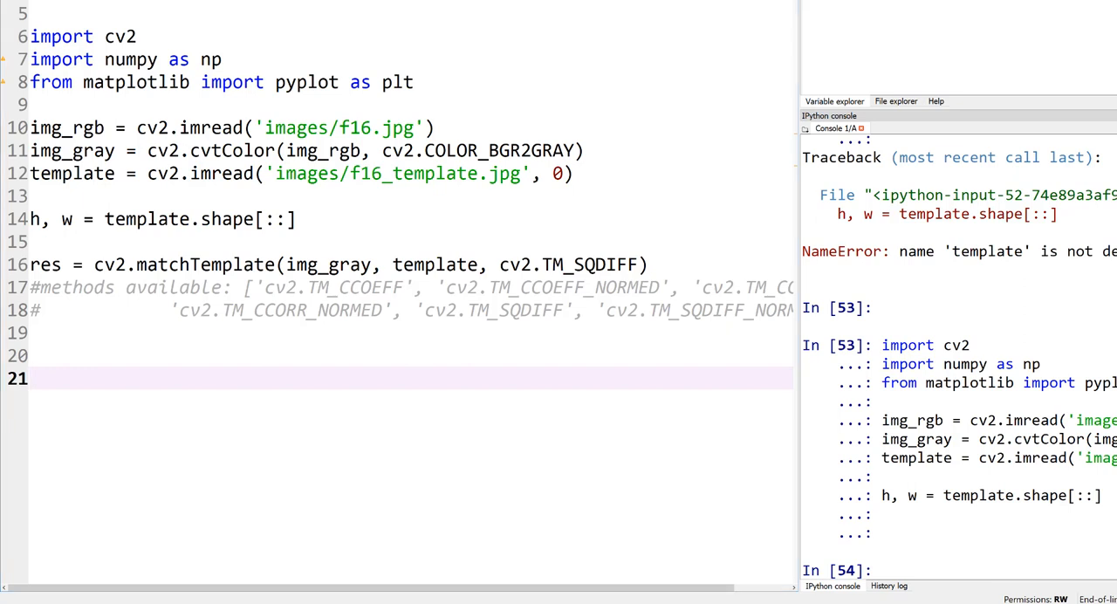
{"action": "mouse_move", "coordinate": [85, 356]}
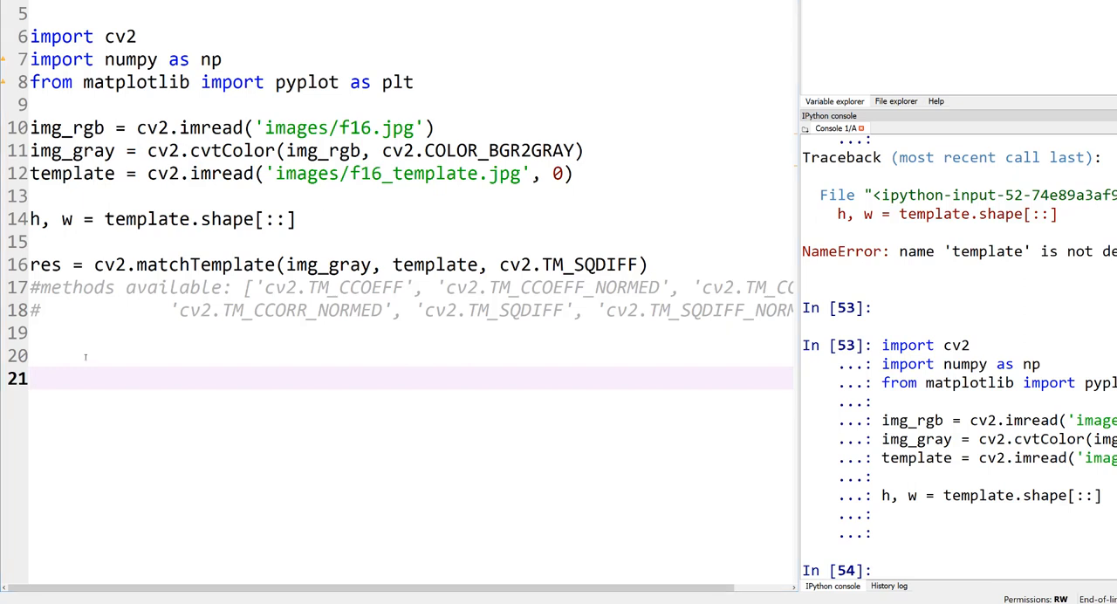
- Plot res with cmap='gray', run it with F9, and add a cv2.minMaxLoc(res) line
{"action": "type", "text": "plt.imshow(res, cmap='gray')"}
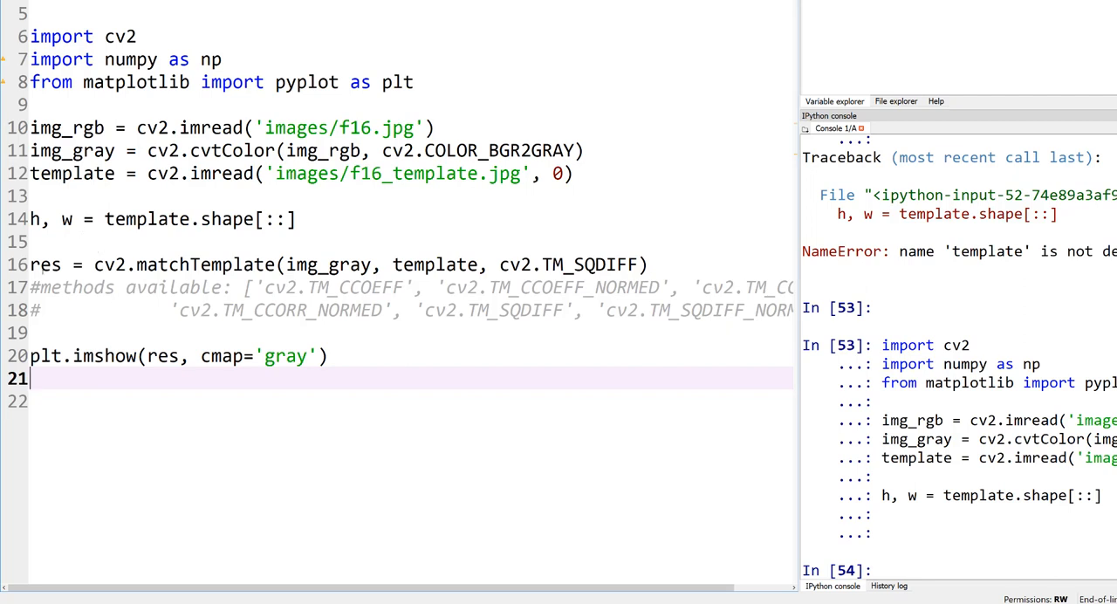
{"action": "double_click", "coordinate": [104, 355]}
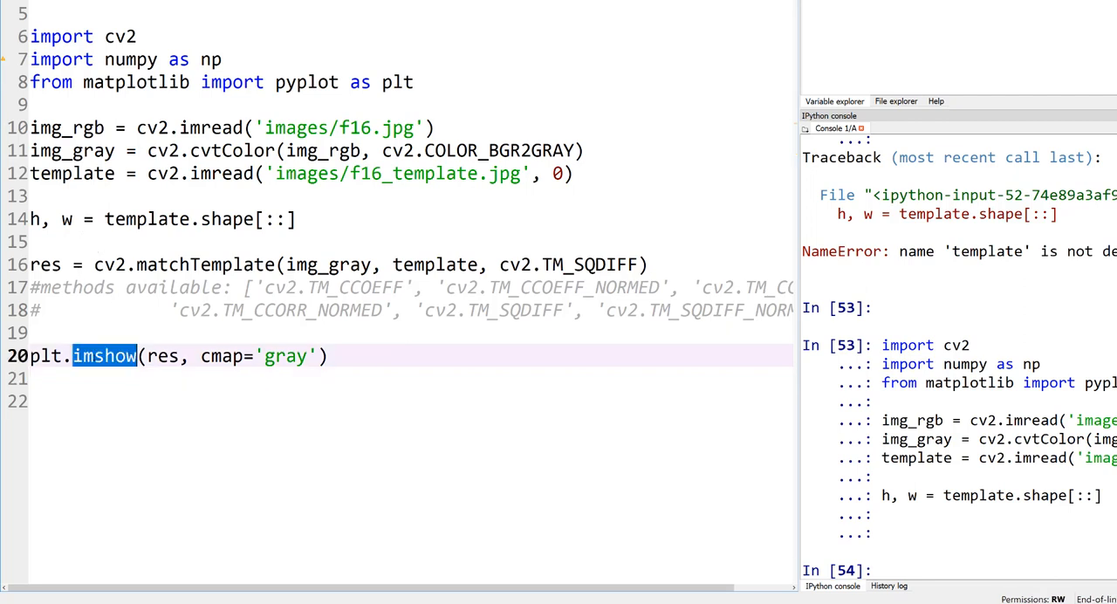
{"action": "triple_click", "coordinate": [175, 355]}
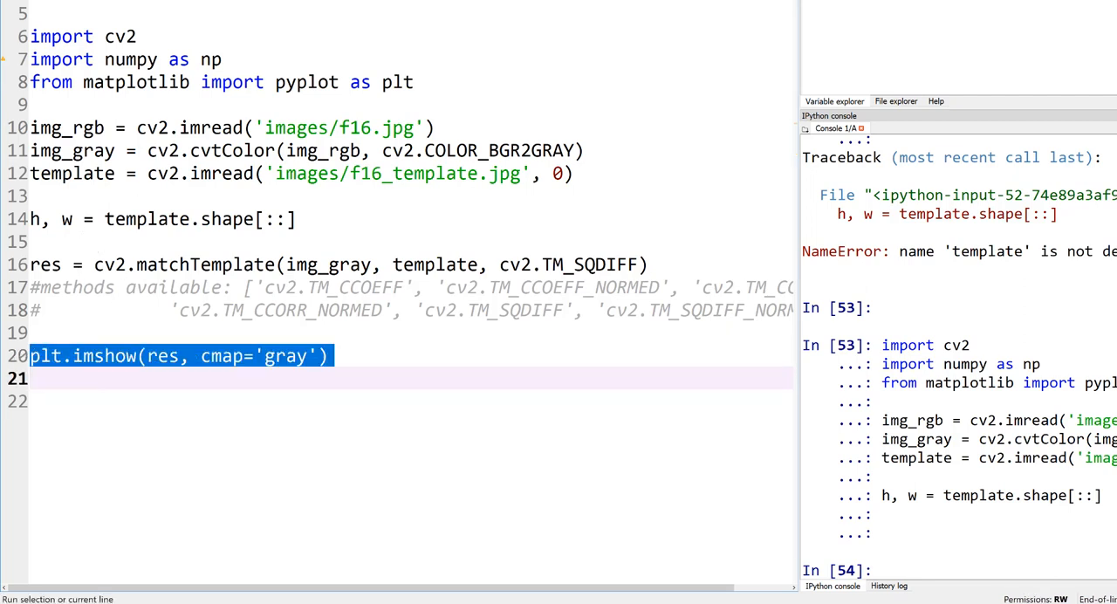
{"action": "key", "text": "F9"}
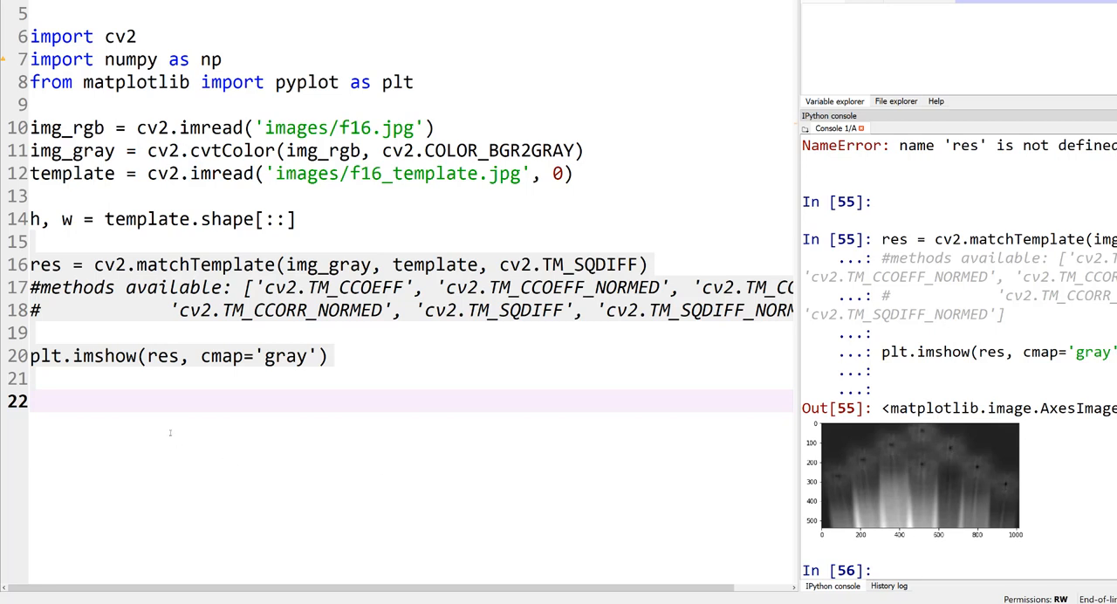
{"action": "mouse_move", "coordinate": [110, 394]}
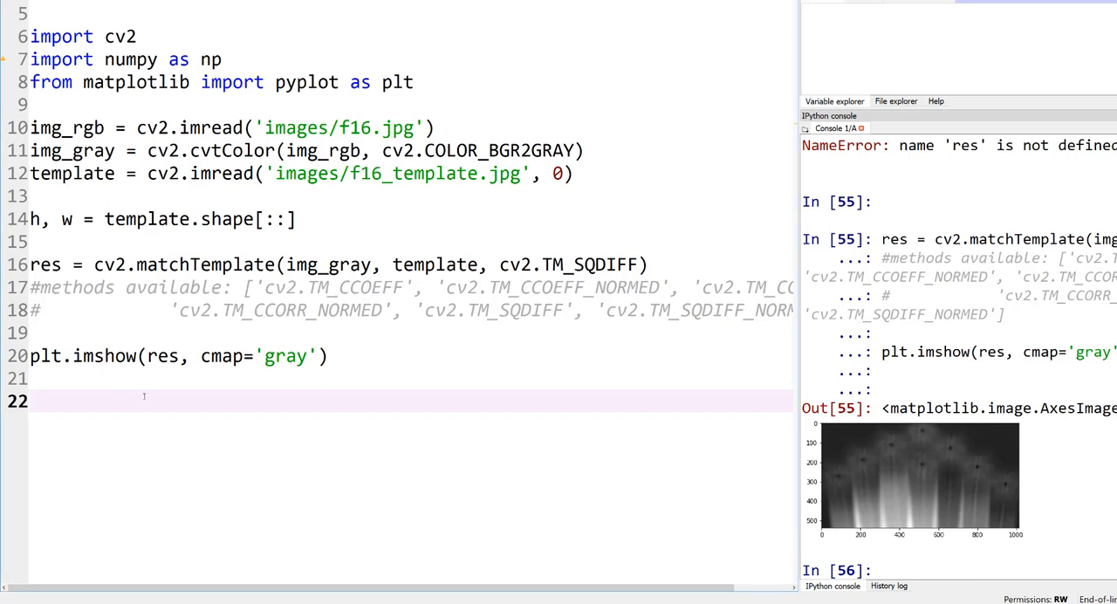
{"action": "type", "text": "min_val, max_val, min_loc, max_loc = cv2.minMaxLoc(res)"}
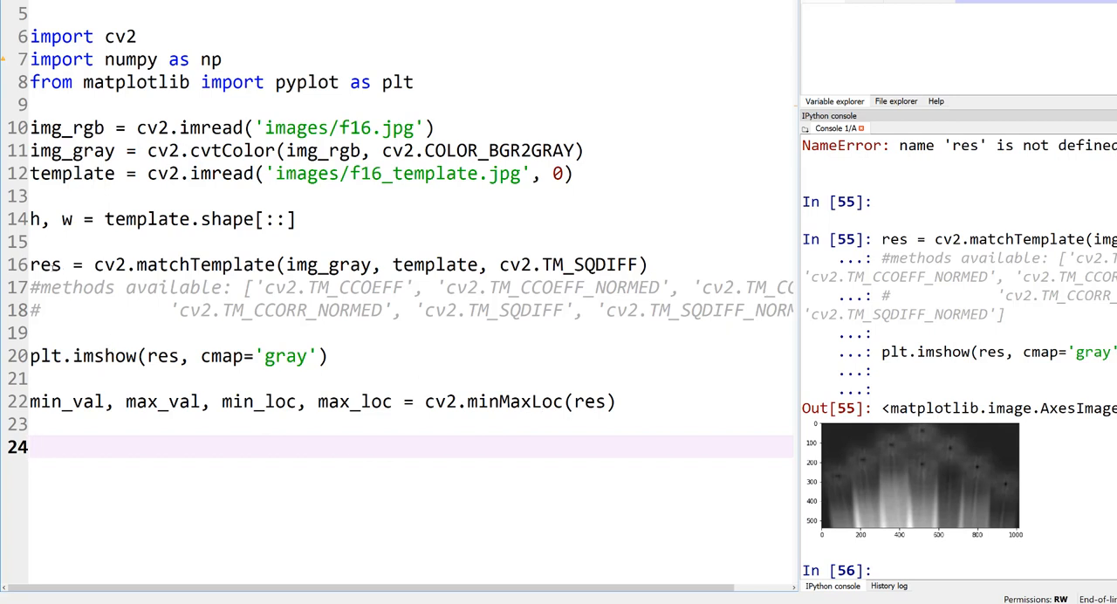
- Inspect minMaxLoc results: min_val 59840.0 at (945, 313), max_val at (454, 536)
{"action": "left_click", "coordinate": [137, 400]}
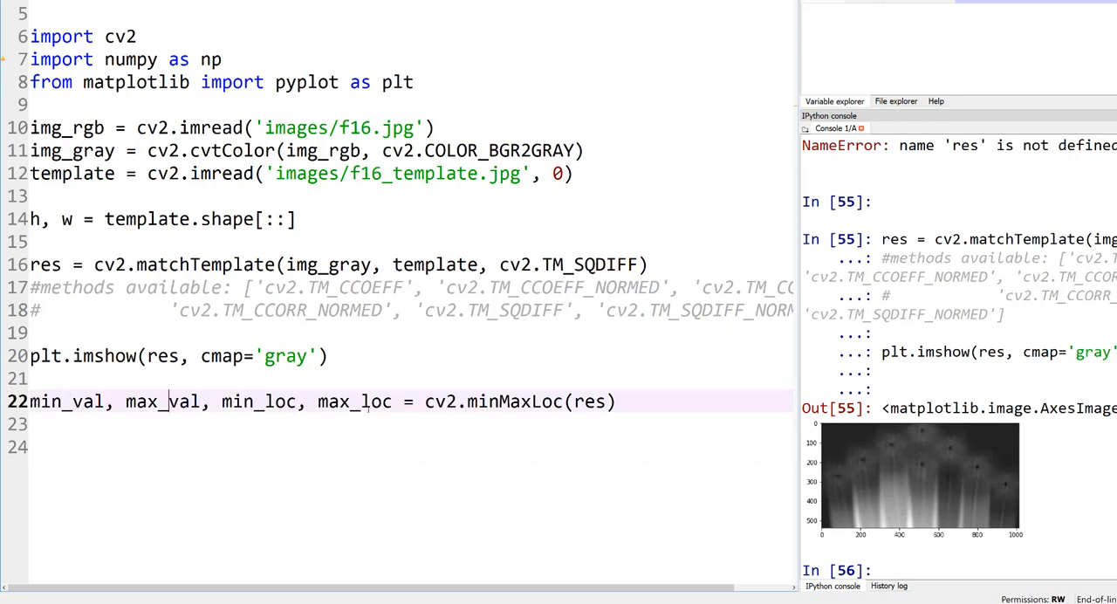
{"action": "double_click", "coordinate": [161, 401]}
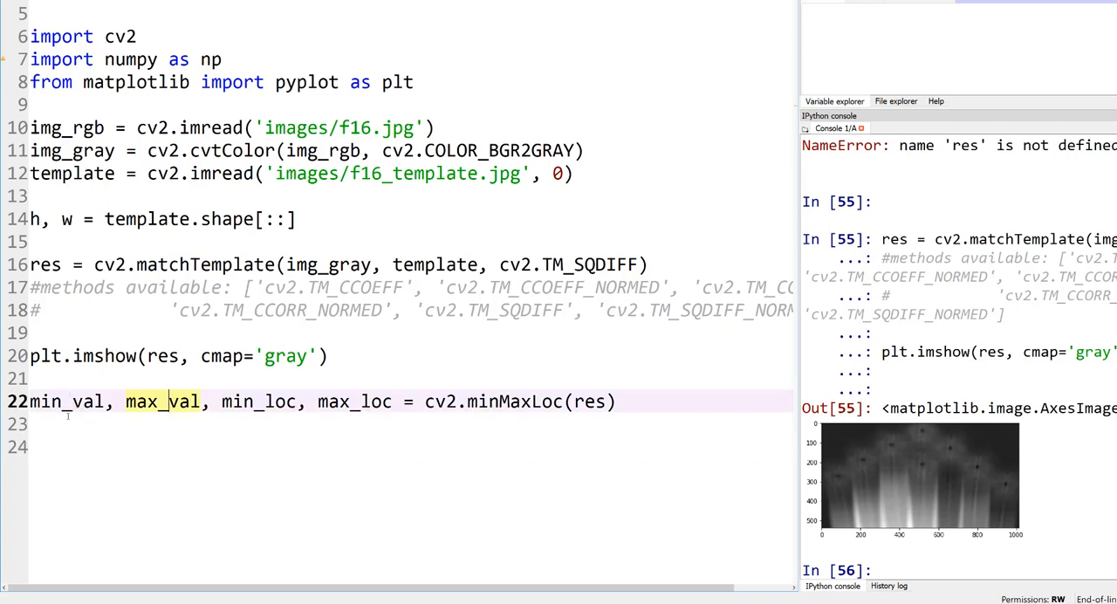
{"action": "double_click", "coordinate": [65, 400]}
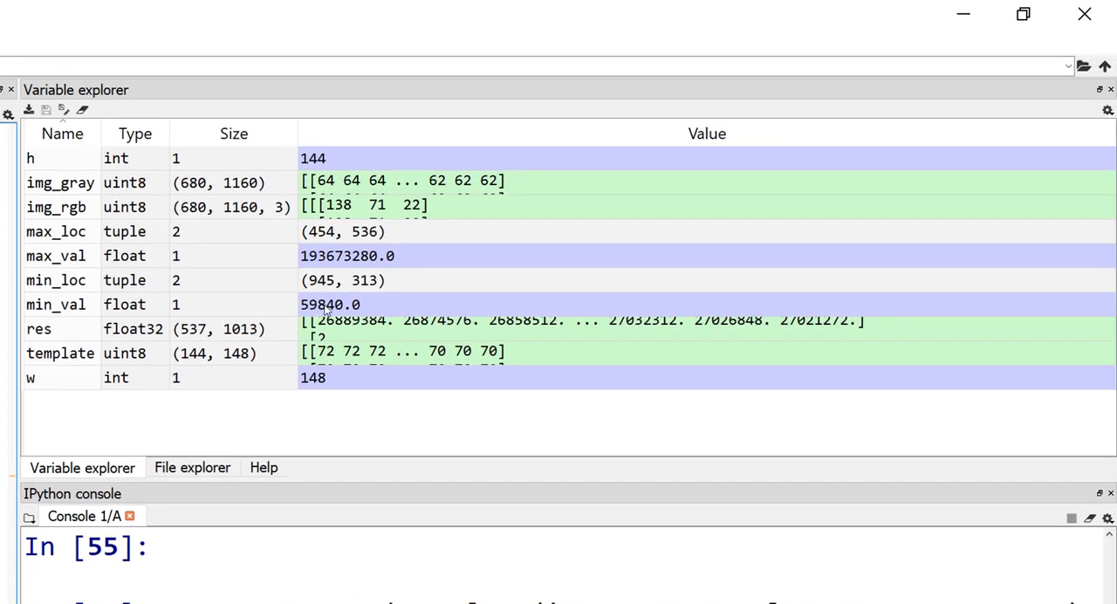
{"action": "mouse_move", "coordinate": [247, 307]}
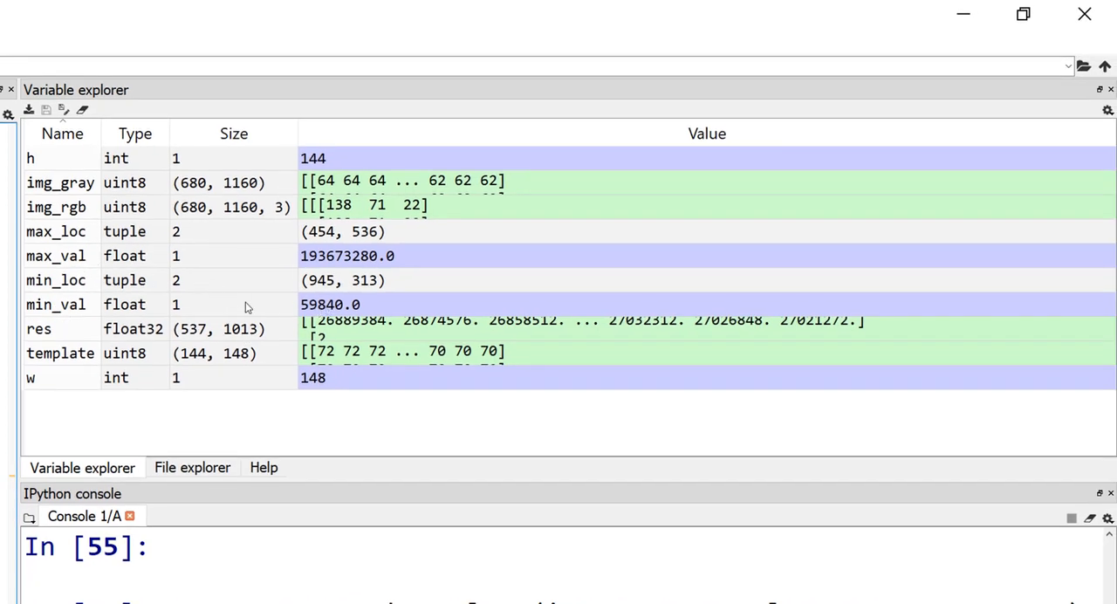
{"action": "mouse_move", "coordinate": [350, 288]}
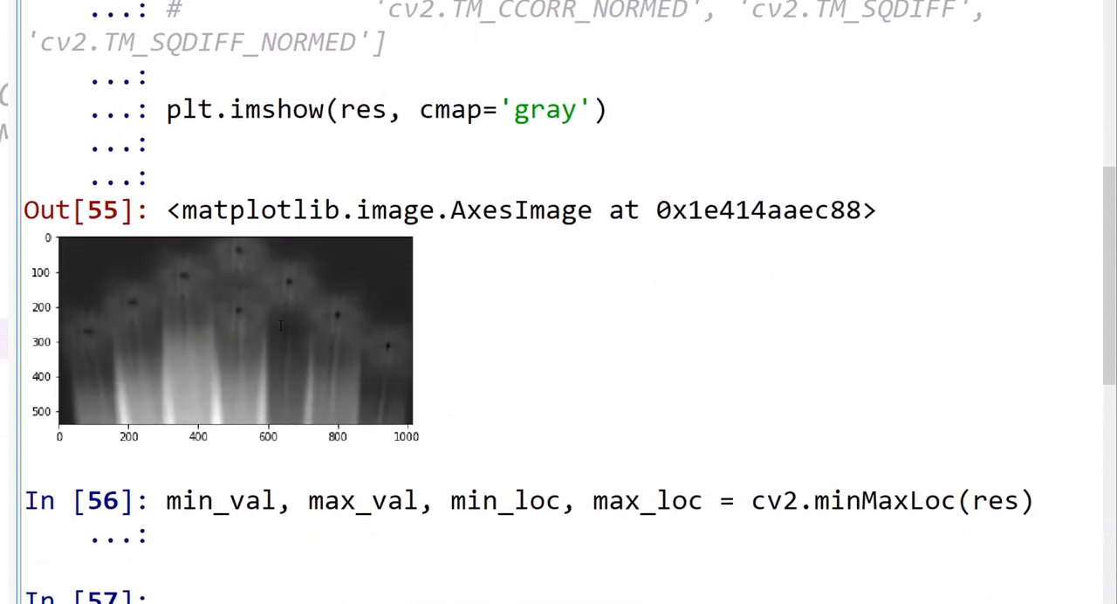
{"action": "mouse_move", "coordinate": [214, 397]}
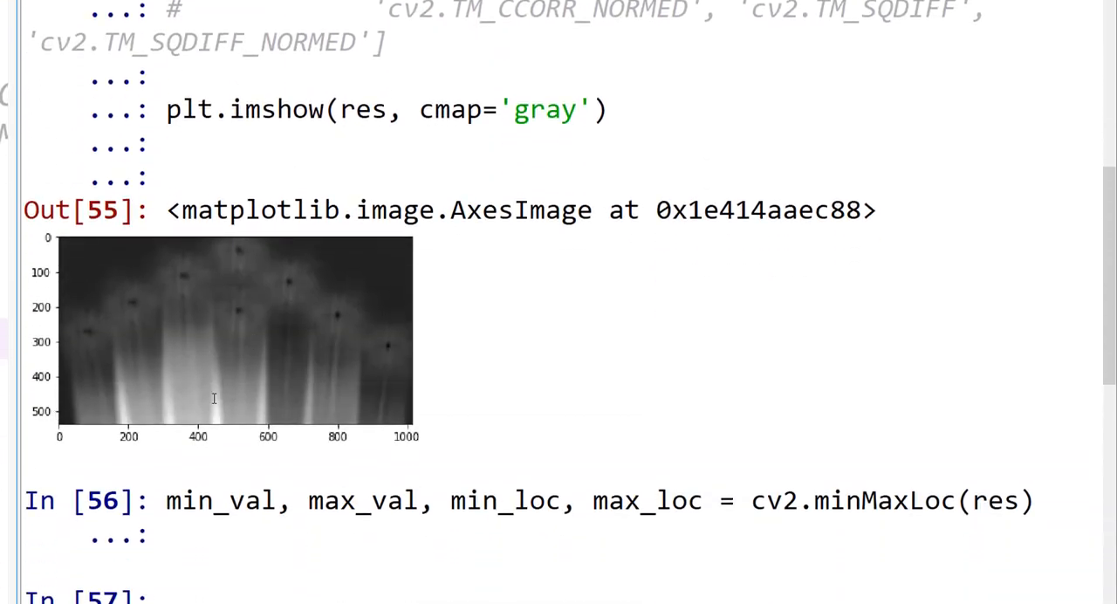
{"action": "mouse_move", "coordinate": [371, 322]}
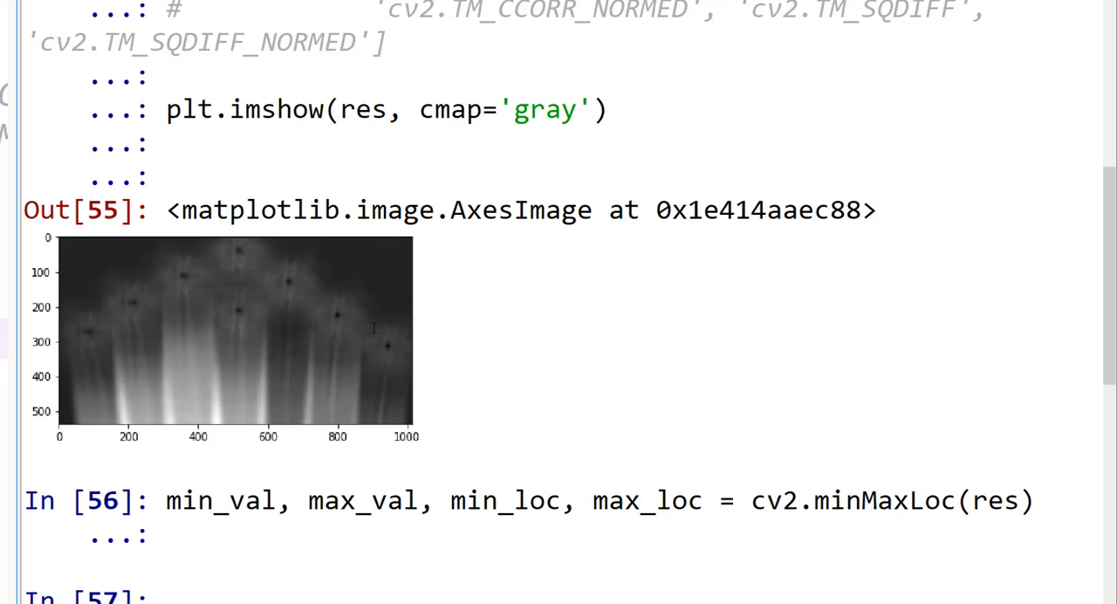
{"action": "mouse_move", "coordinate": [396, 356]}
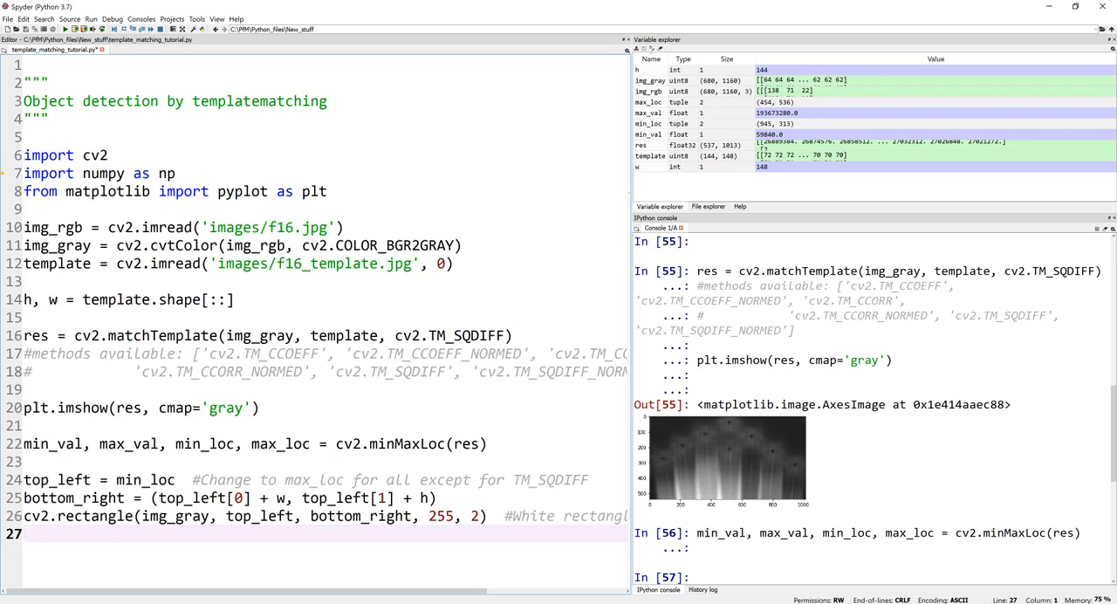
- Add a white rectangle from min_loc sized by w and h, shown in a 'Matched image' window
{"action": "double_click", "coordinate": [52, 299]}
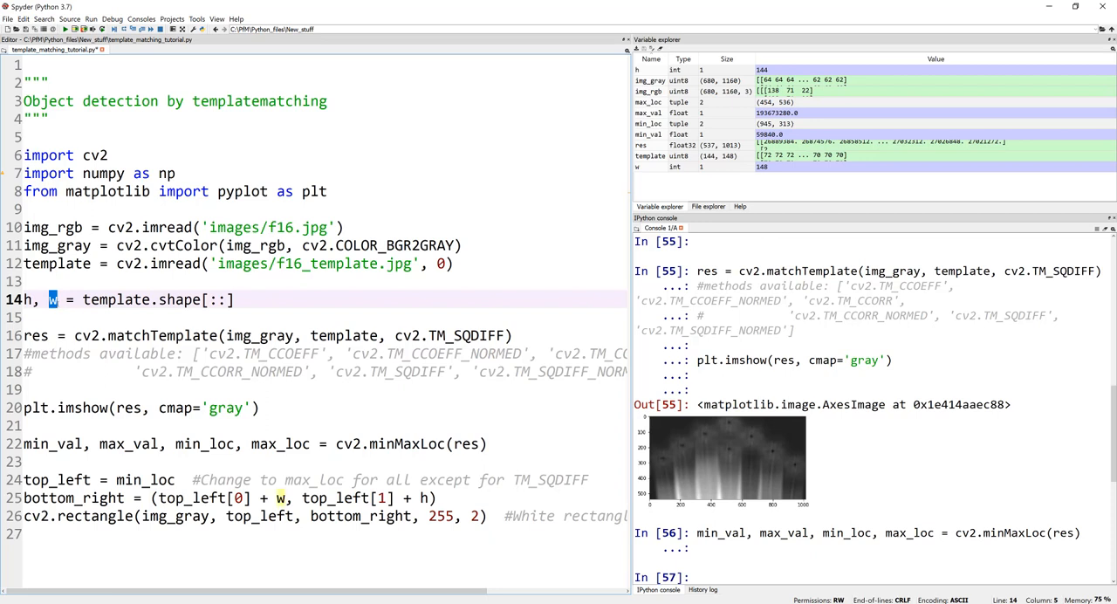
{"action": "left_click", "coordinate": [349, 497]}
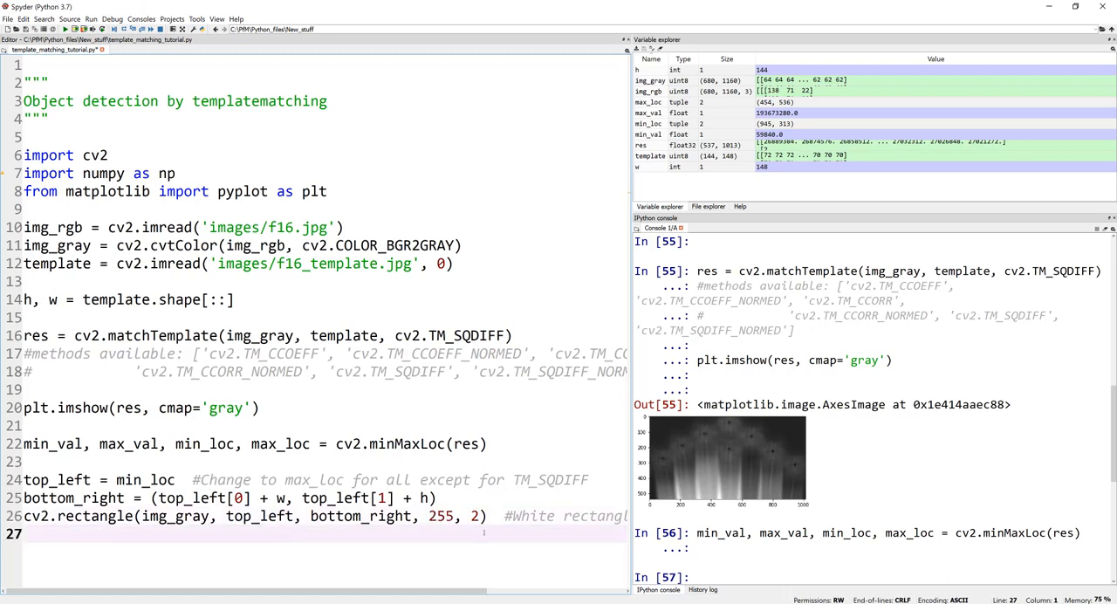
{"action": "key", "text": "enter"}
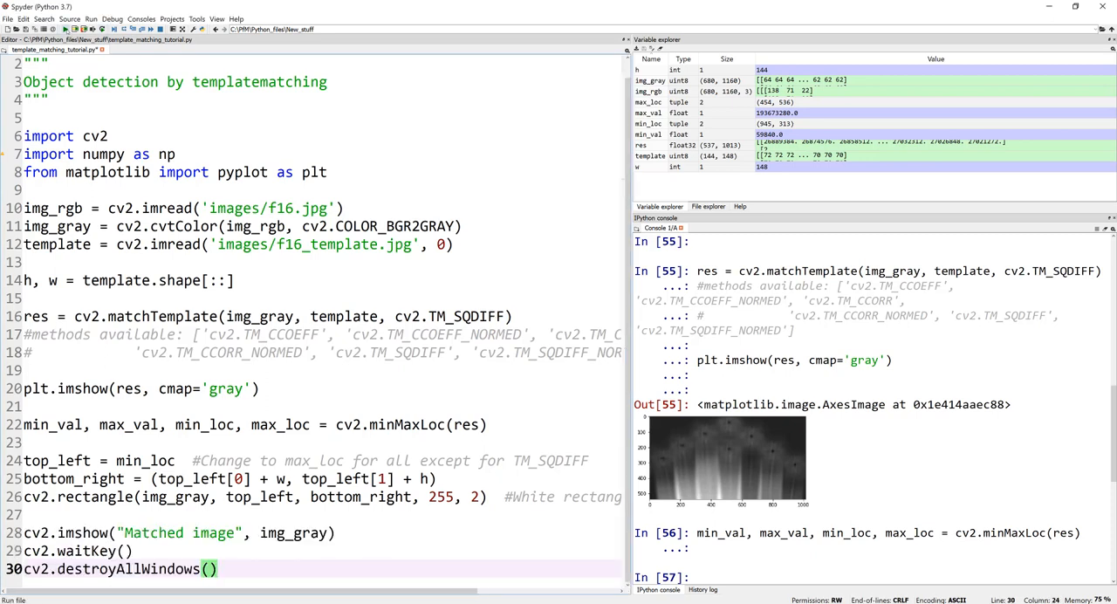
- Run the whole script, view the jet boxed in white, then close the Matched image window
{"action": "left_click", "coordinate": [64, 29]}
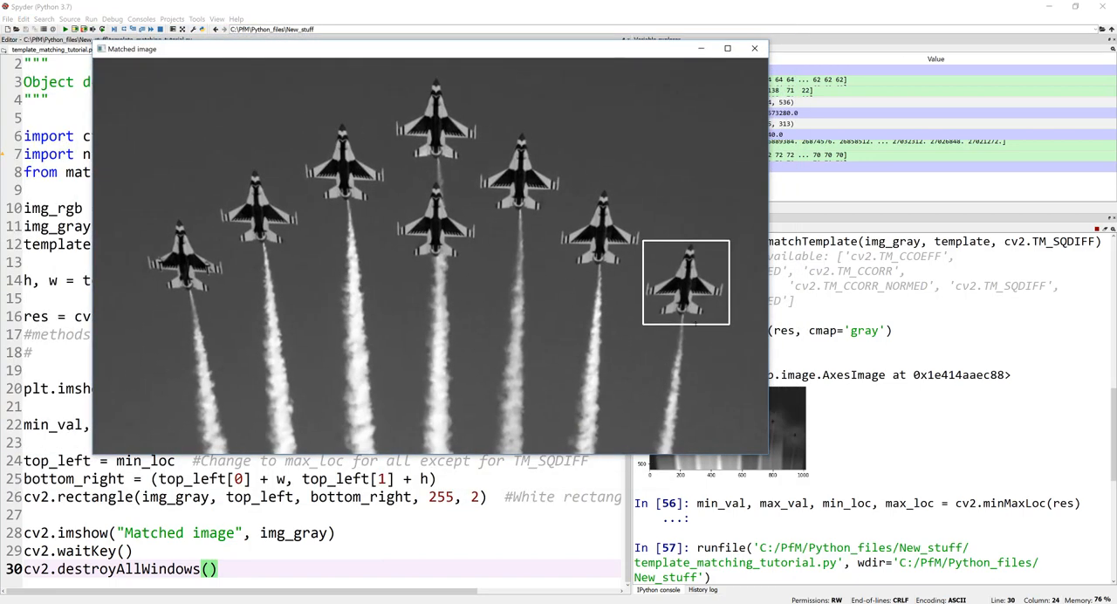
{"action": "mouse_move", "coordinate": [718, 323]}
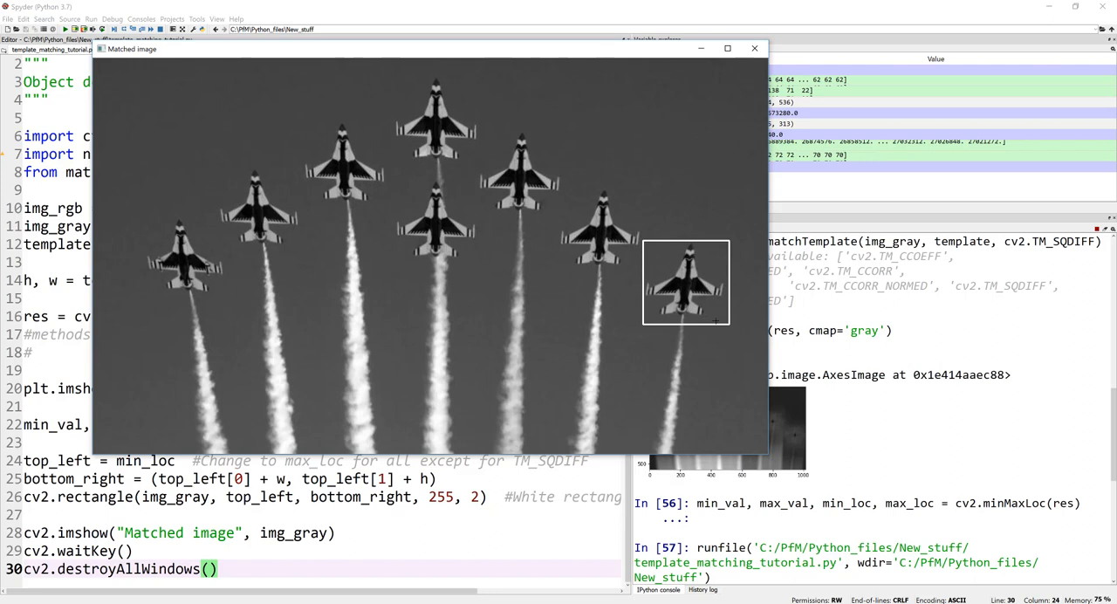
{"action": "mouse_move", "coordinate": [622, 379]}
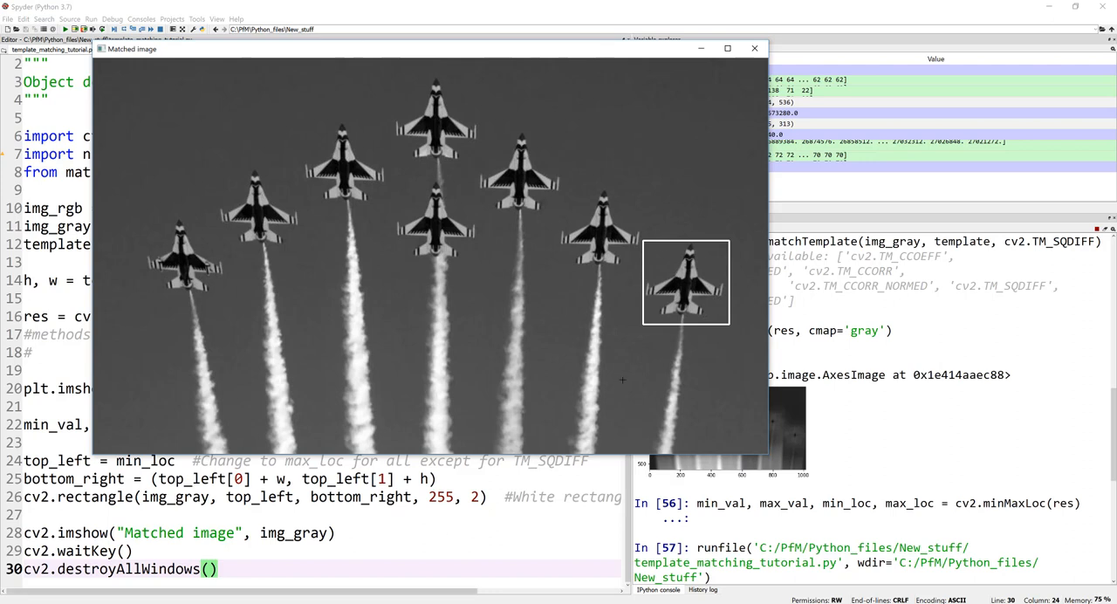
{"action": "mouse_move", "coordinate": [651, 419]}
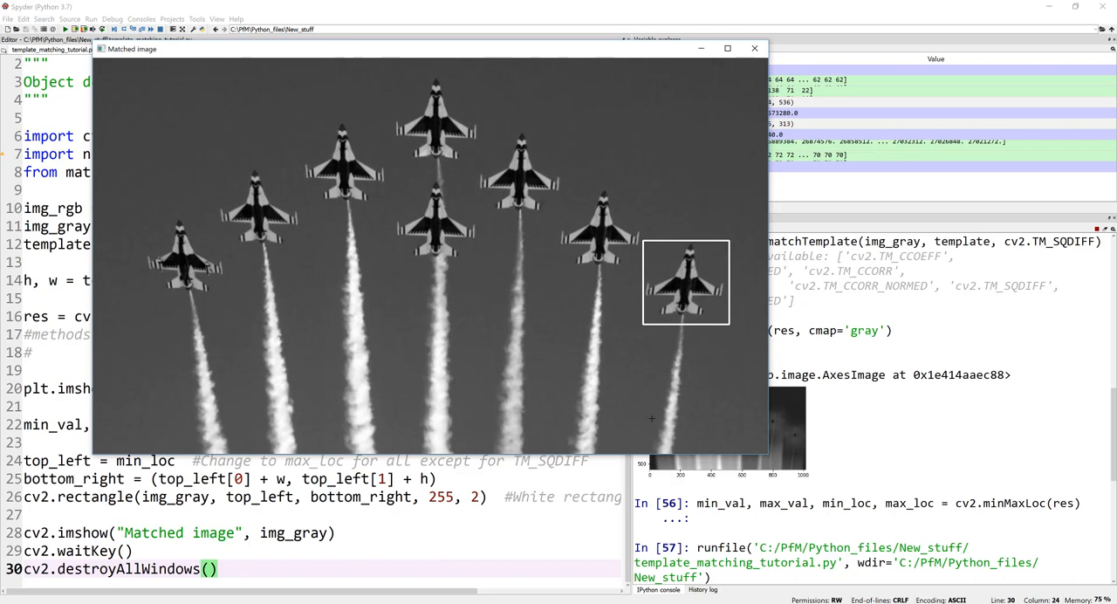
{"action": "mouse_move", "coordinate": [675, 332]}
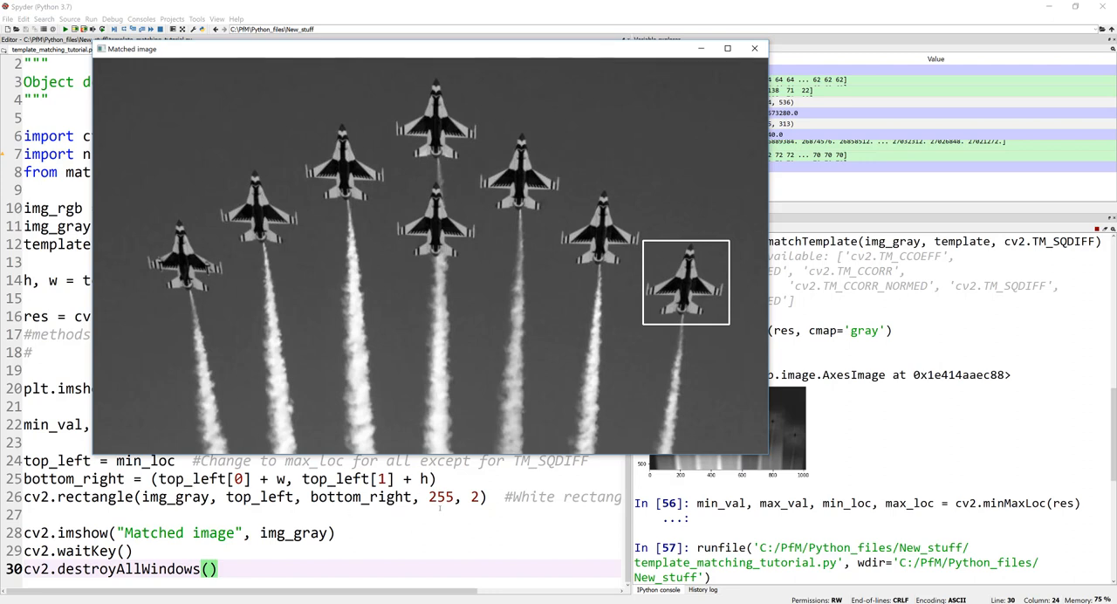
{"action": "mouse_move", "coordinate": [659, 354]}
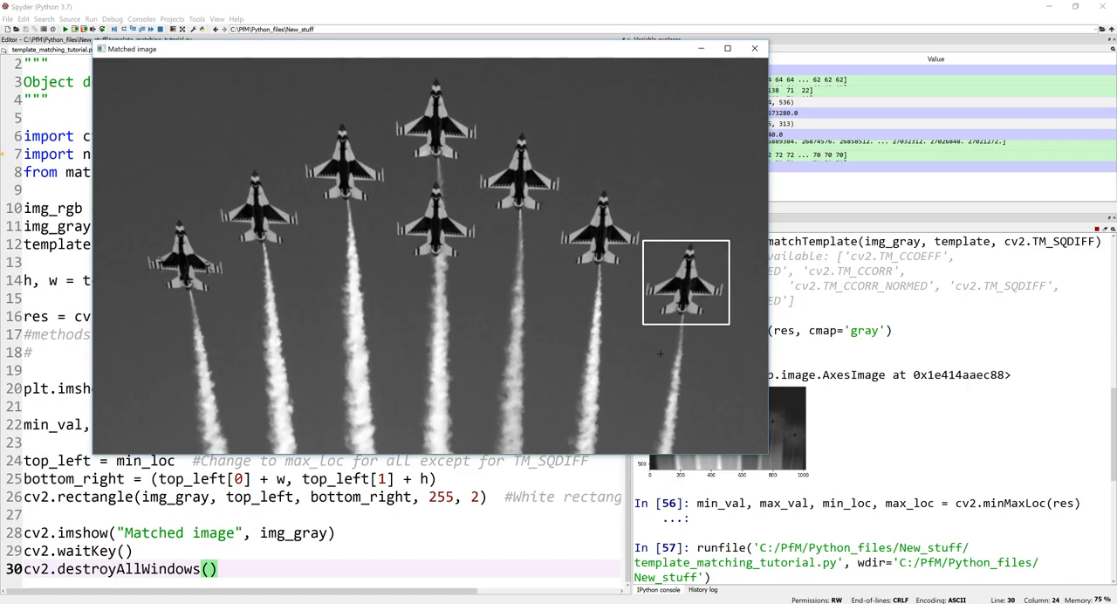
{"action": "mouse_move", "coordinate": [717, 307]}
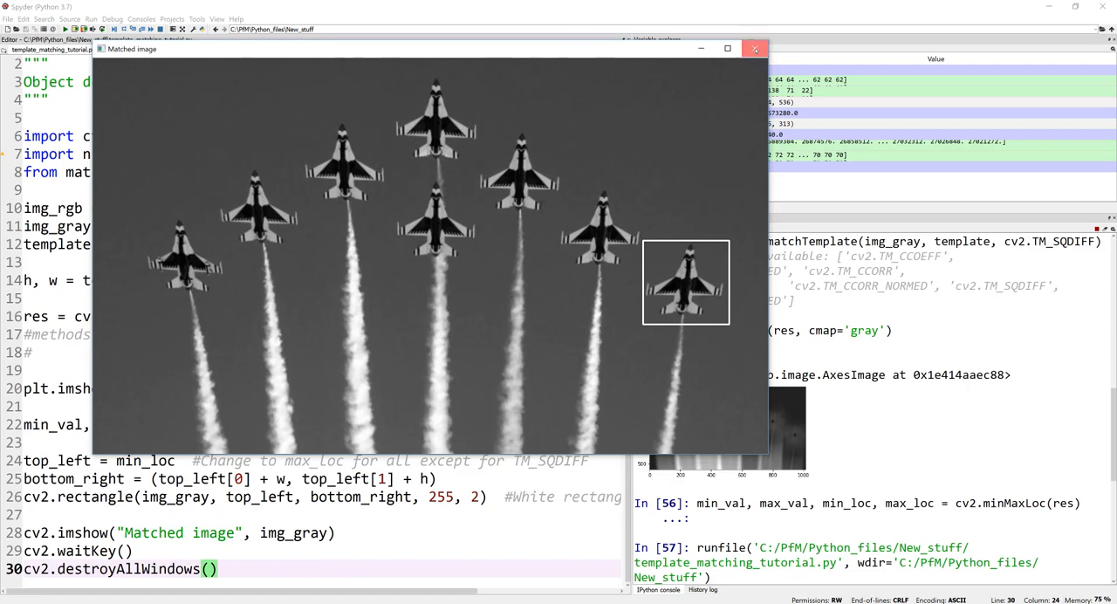
{"action": "left_click", "coordinate": [753, 48]}
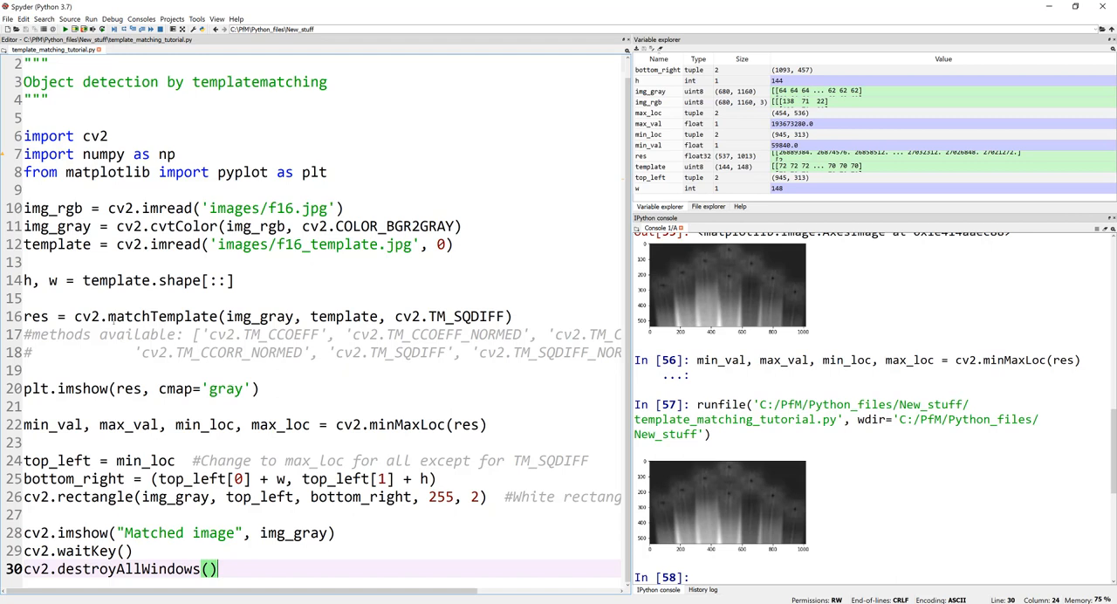
{"action": "double_click", "coordinate": [163, 316]}
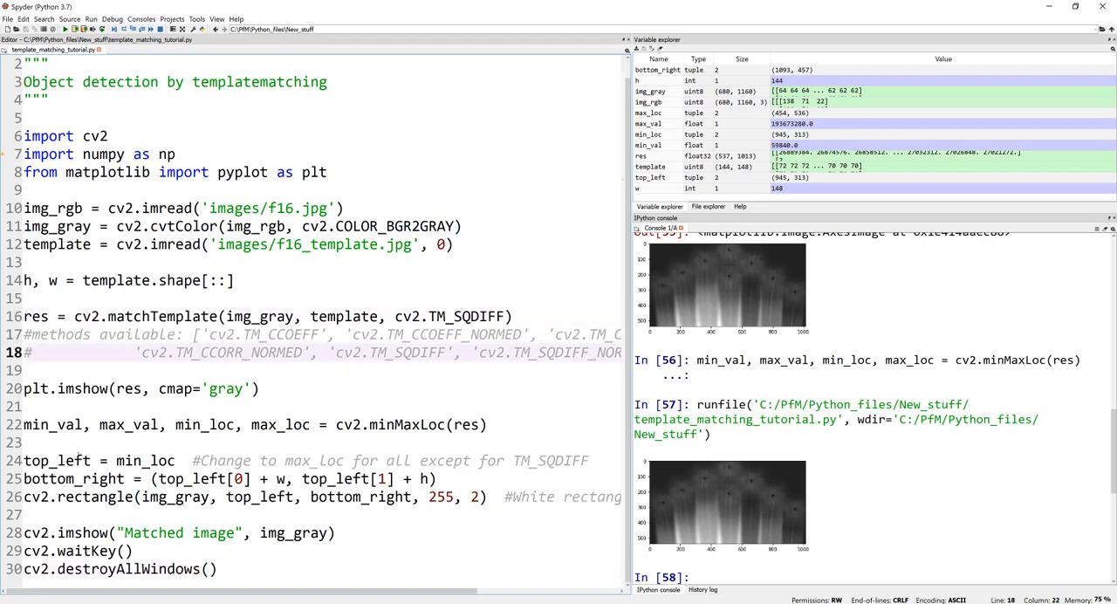
{"action": "double_click", "coordinate": [145, 460]}
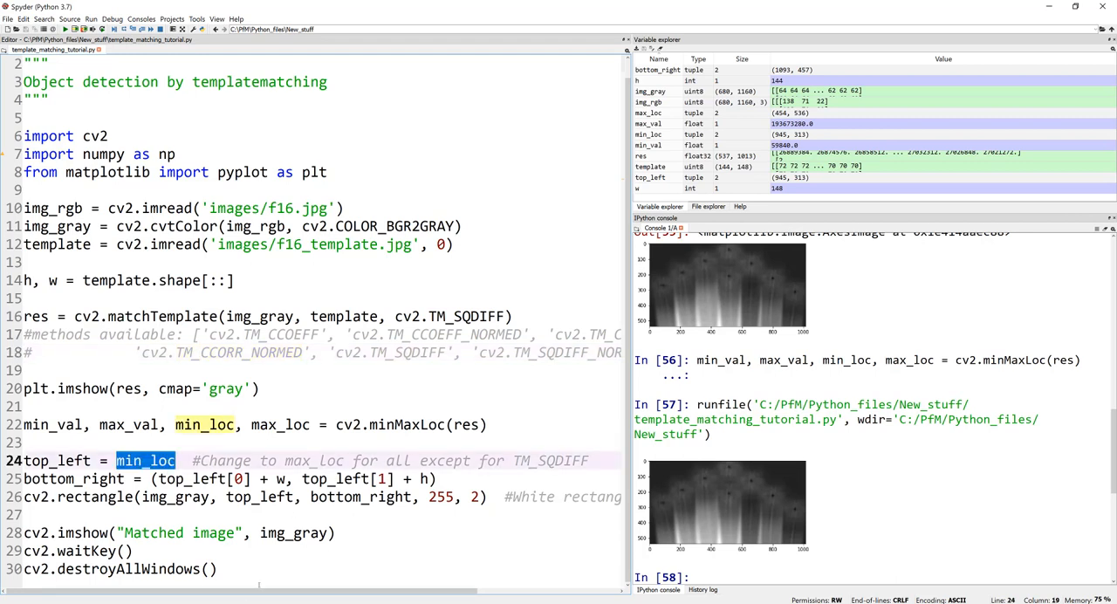
{"action": "left_click_drag", "start_coordinate": [27, 297], "coordinate": [218, 568]}
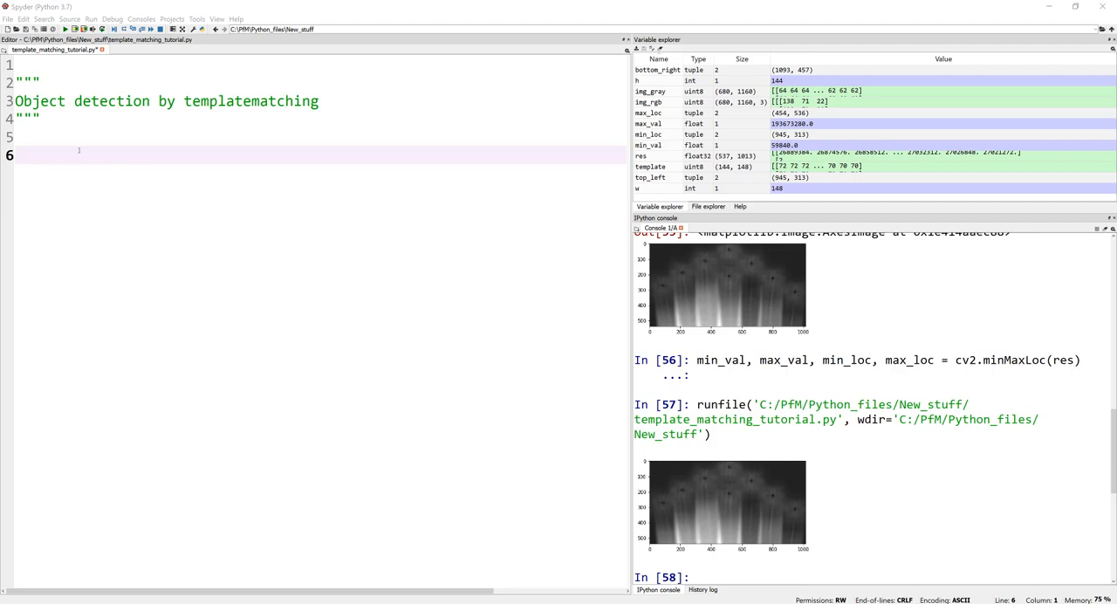
- Rewrite the script for bubbles.png and its template using TM_CCOEFF_NORMED, plotting res
{"action": "type", "text": "import cv2"}
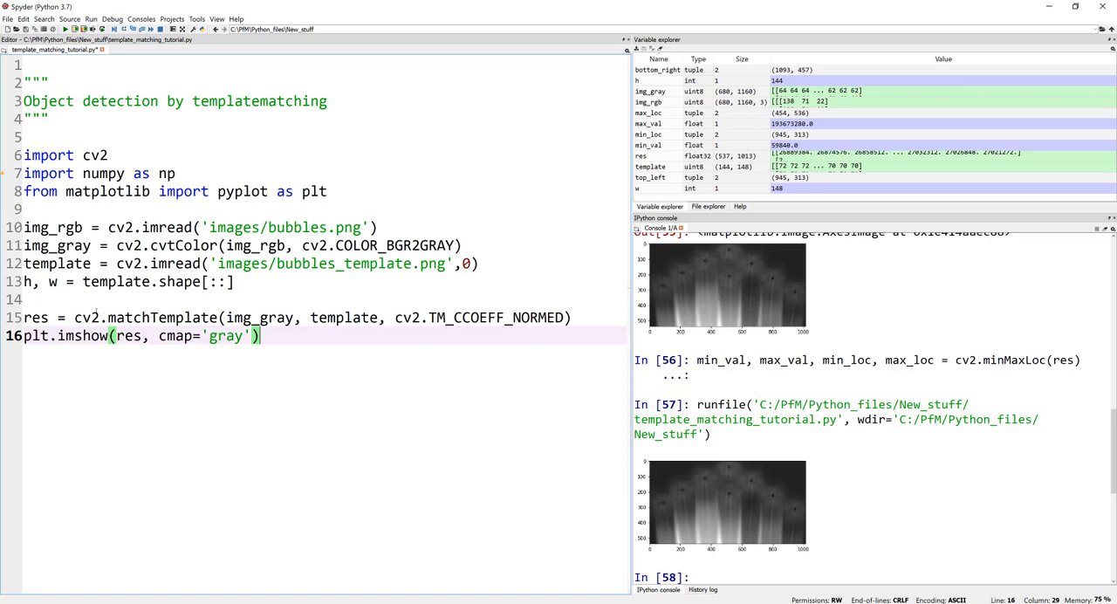
{"action": "double_click", "coordinate": [150, 316]}
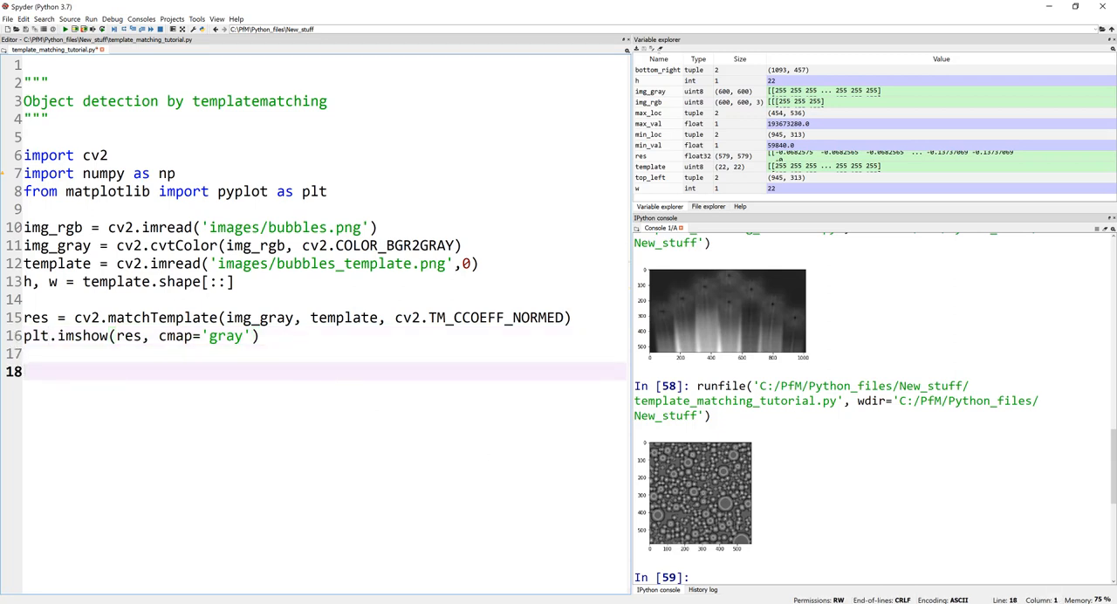
{"action": "mouse_move", "coordinate": [512, 403]}
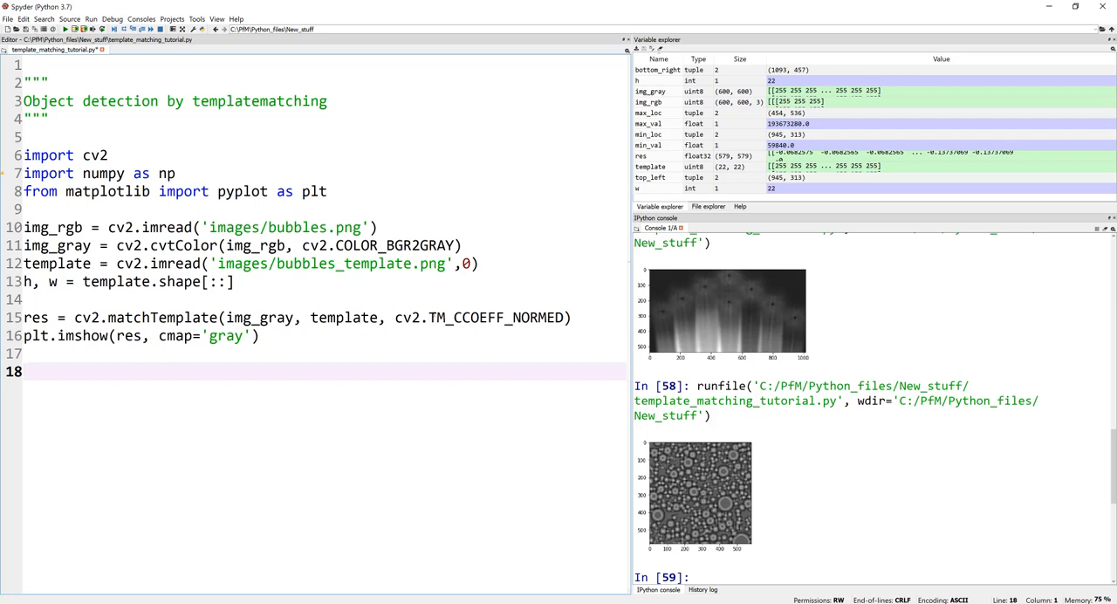
- Set threshold = 0.8 and collect locations with np.where(res >= threshold)
{"action": "double_click", "coordinate": [495, 317]}
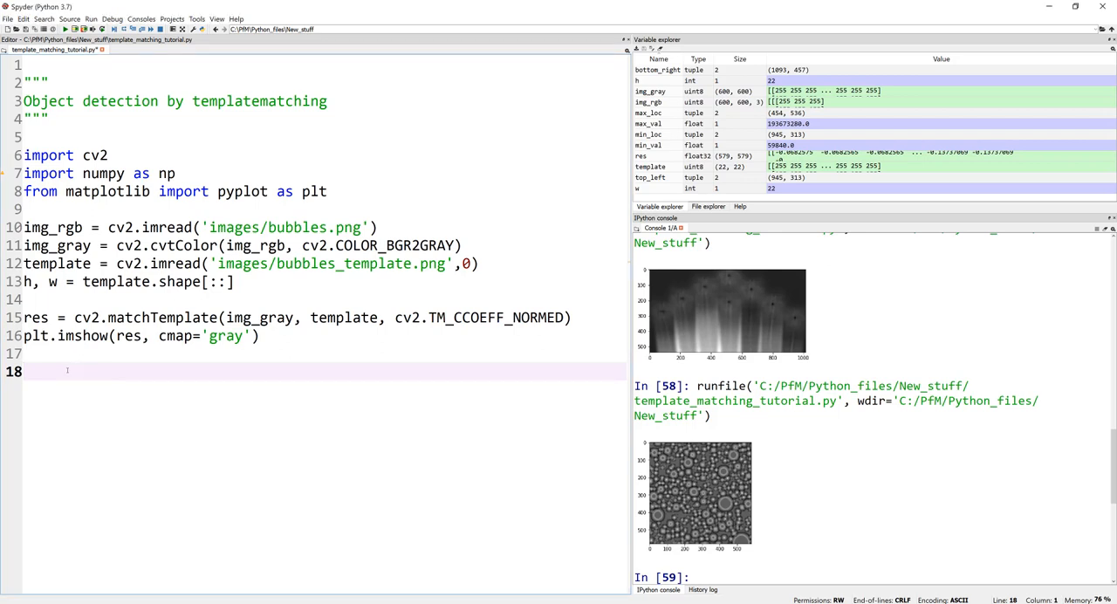
{"action": "type", "text": "threshold = 0.8"}
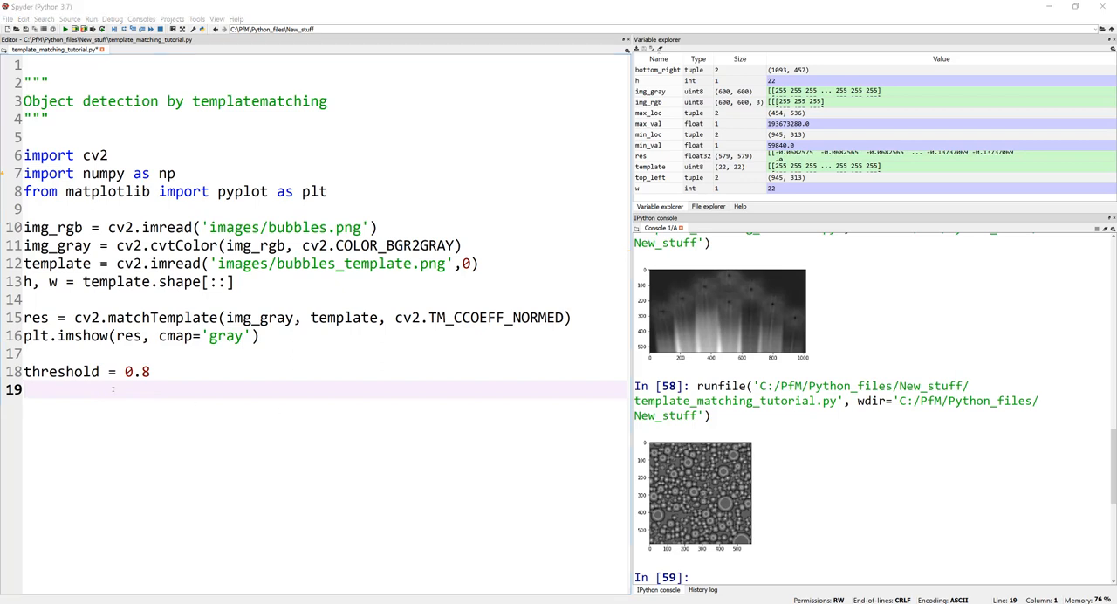
{"action": "type", "text": "loc = np.where( res >= threshold)"}
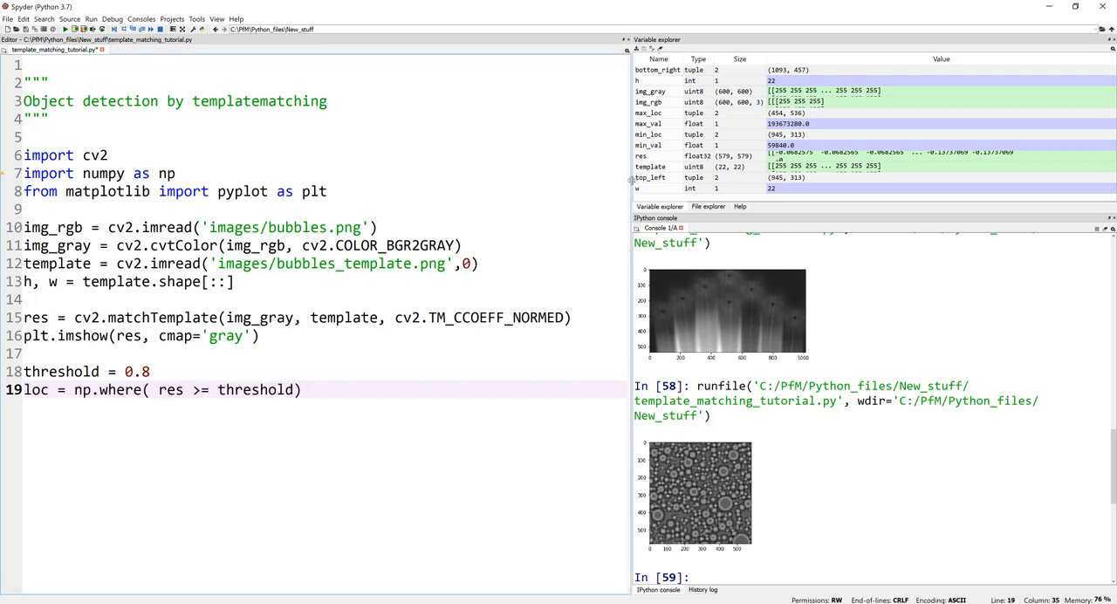
{"action": "double_click", "coordinate": [650, 156]}
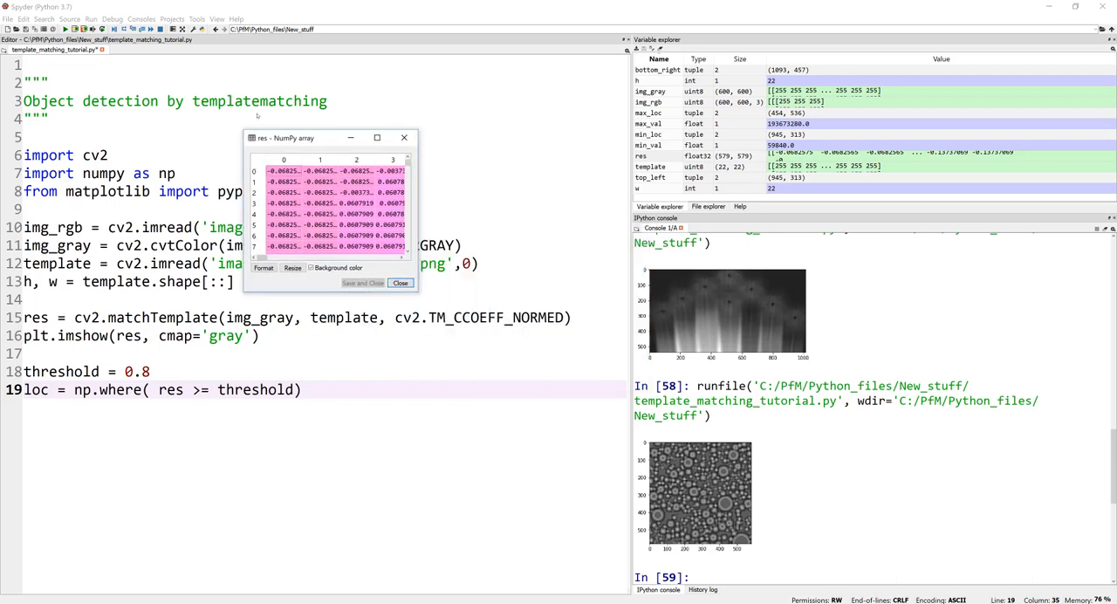
{"action": "left_click_drag", "start_coordinate": [329, 137], "coordinate": [207, 90]}
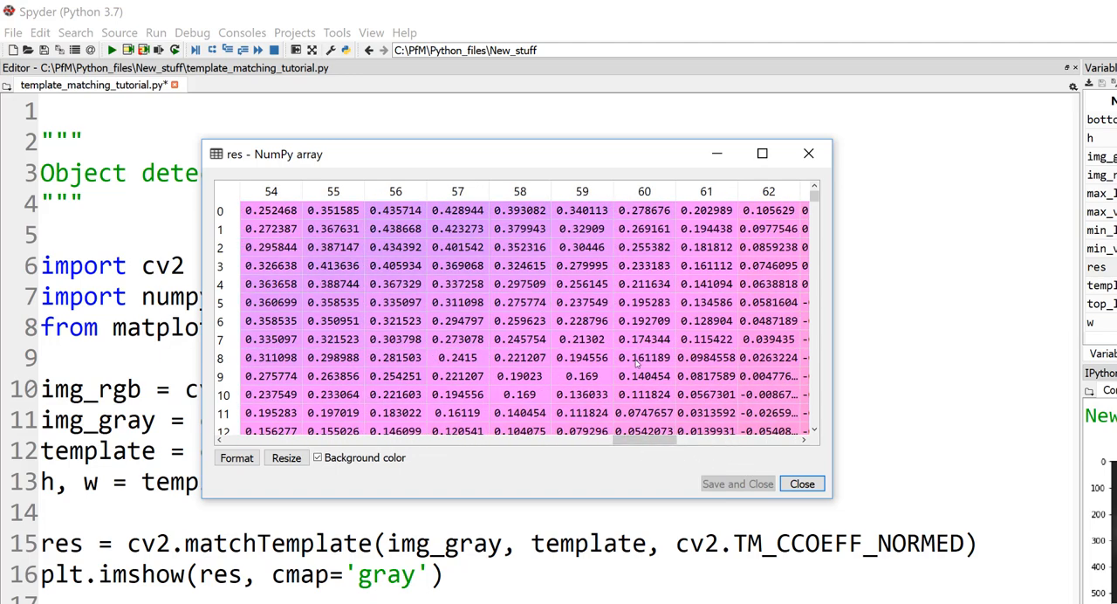
{"action": "mouse_move", "coordinate": [579, 348]}
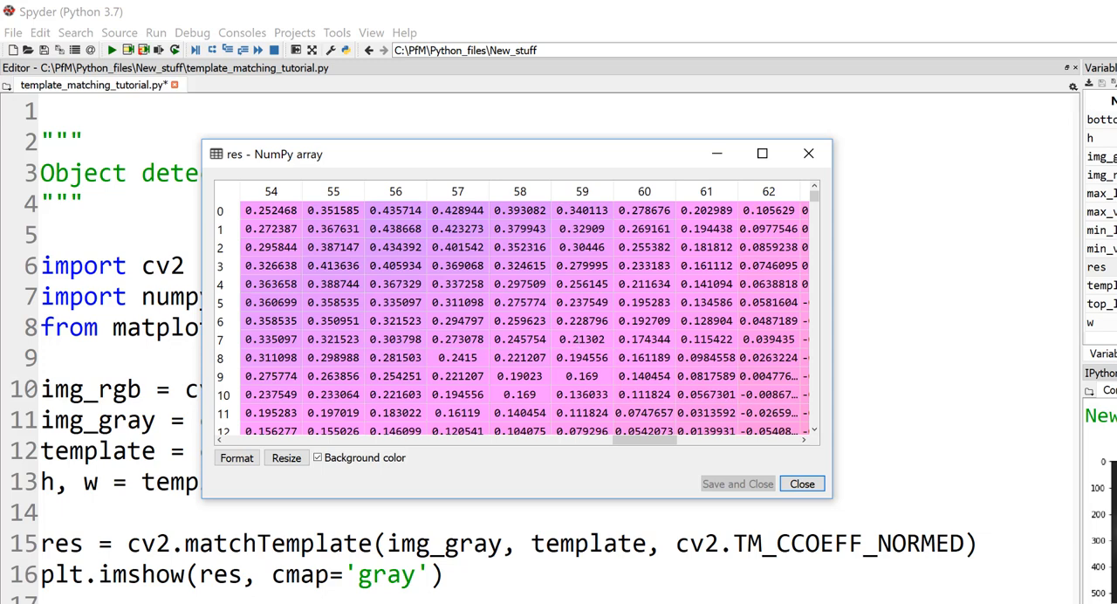
{"action": "mouse_move", "coordinate": [644, 273]}
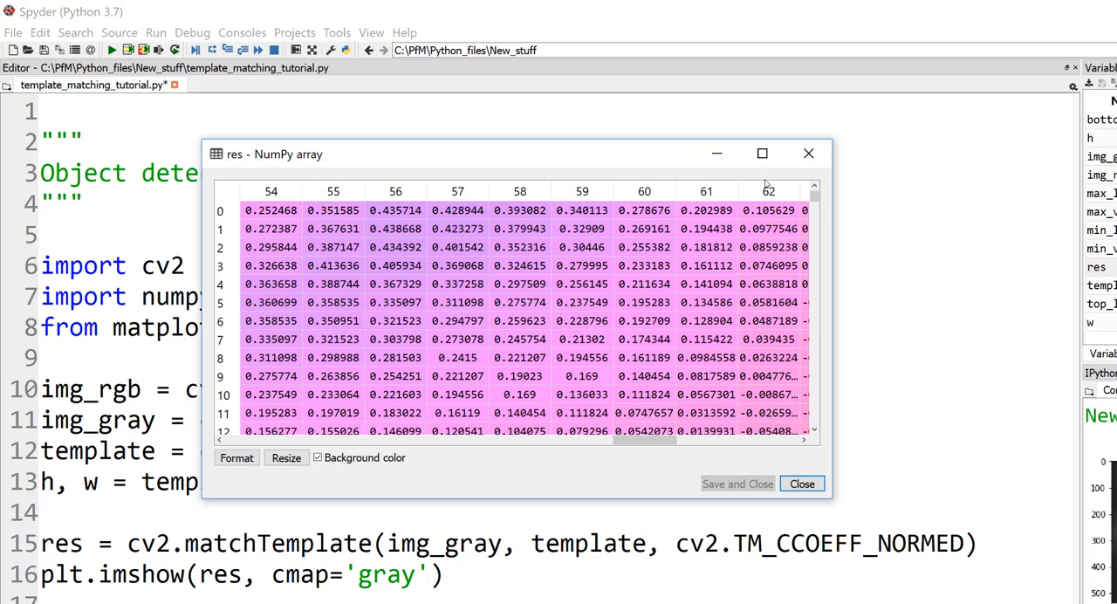
{"action": "left_click", "coordinate": [801, 483]}
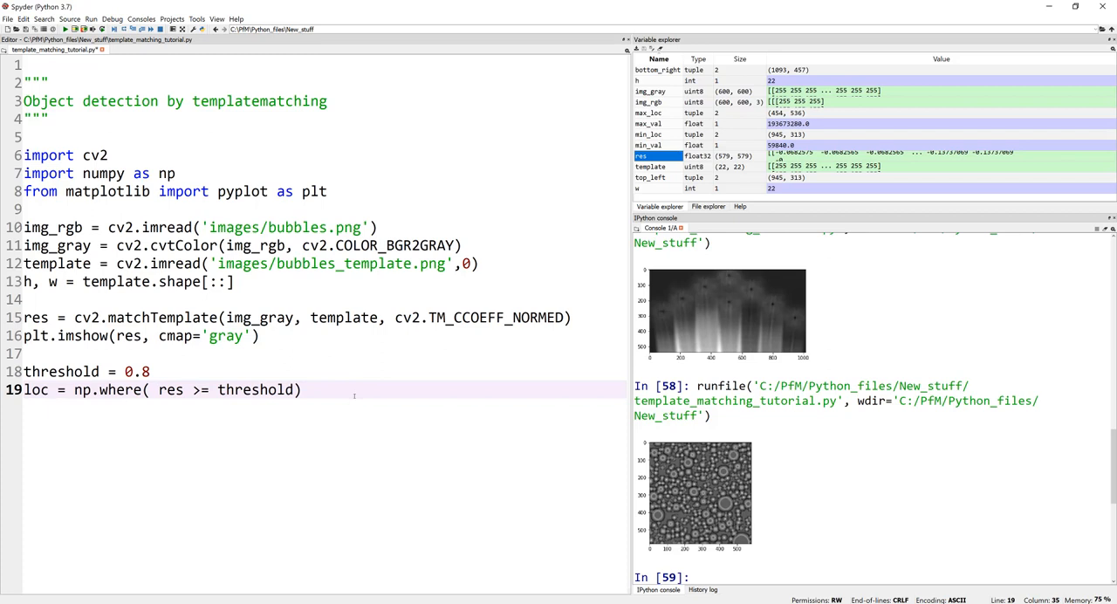
- Loop over zip(*loc[::-1]), drawing a red (0, 0, 255) w-by-h rectangle at each point
{"action": "double_click", "coordinate": [454, 317]}
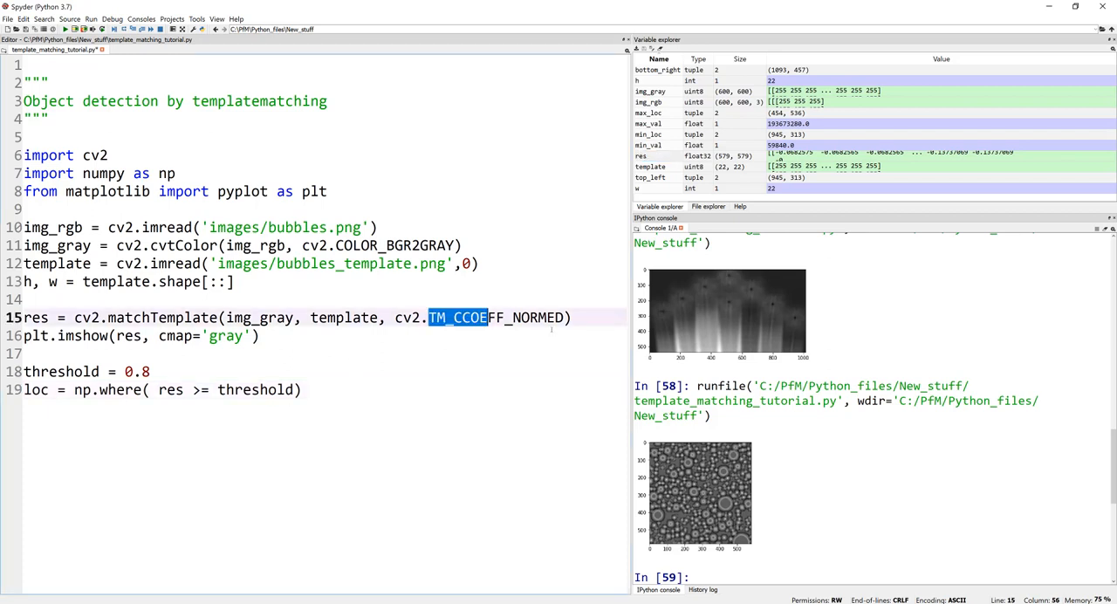
{"action": "left_click_drag", "start_coordinate": [489, 317], "coordinate": [555, 317]}
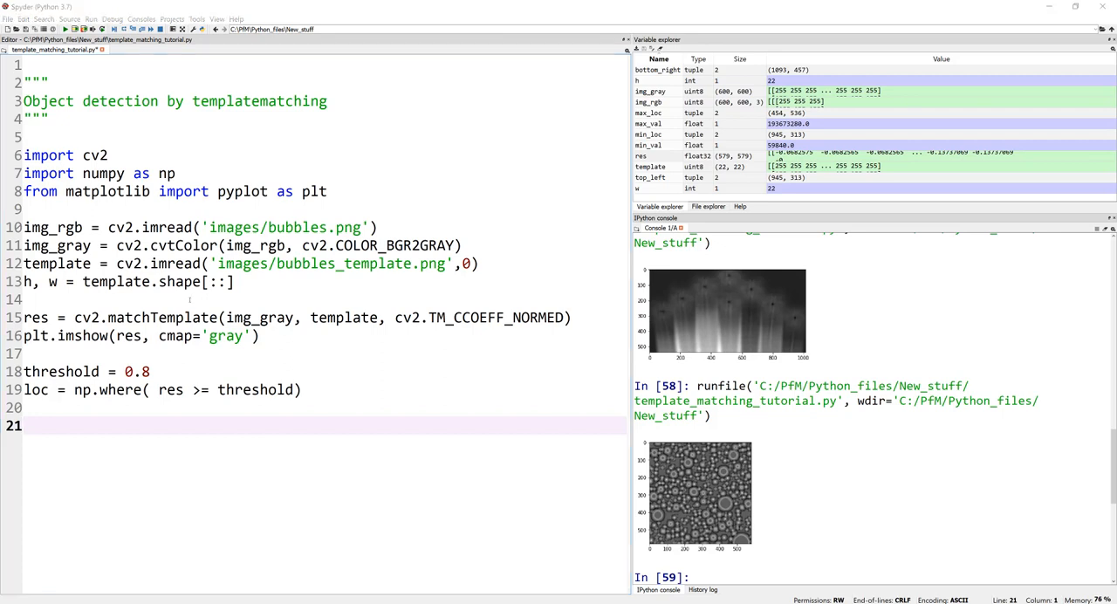
{"action": "type", "text": "for pt in zip(*loc[::-1]):"}
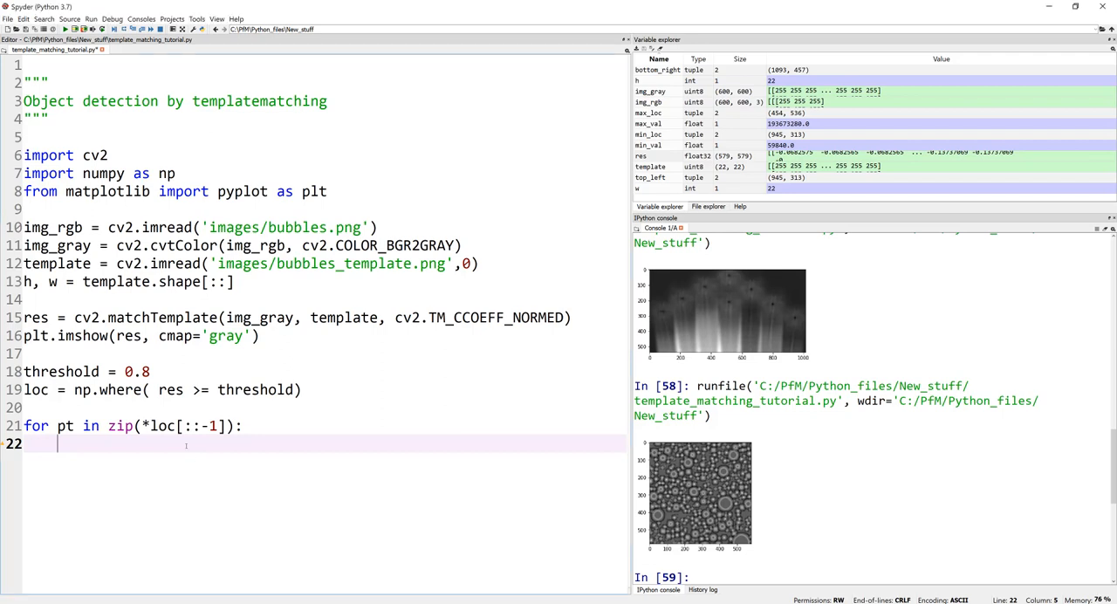
{"action": "type", "text": "cv2.rectangle(img_rgb, pt, (pt[0] + w, pt[1] + h), (0, 0, 255), 2)"}
{"action": "type", "text": "cv2.imshow(\"Matched image\", img_rgb)"}
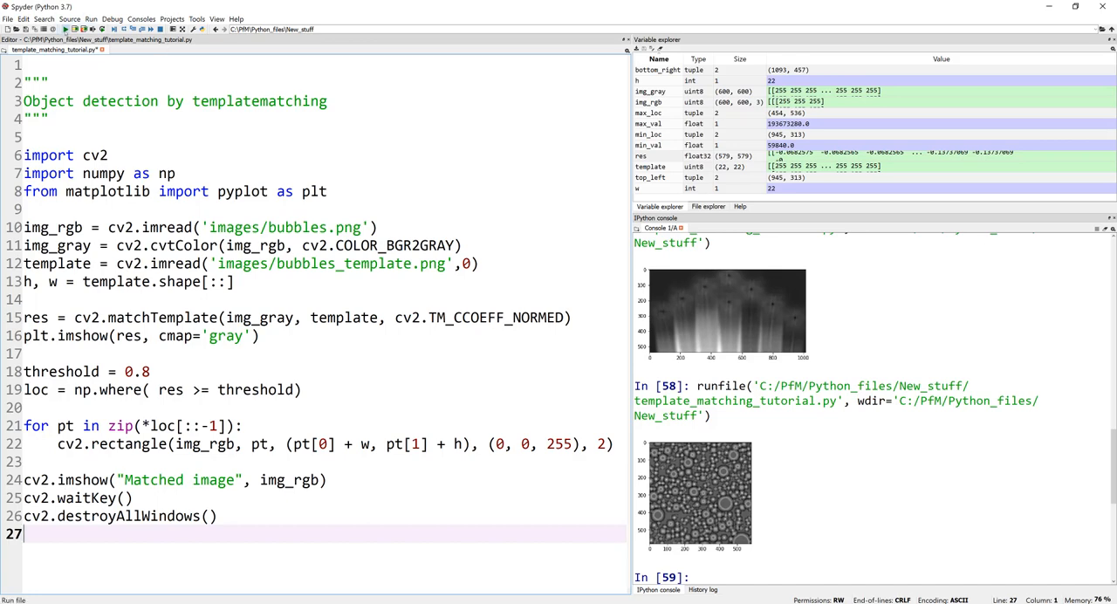
- Run the bubble-matching script, view the red-boxed matches, and close the Matched window
{"action": "left_click", "coordinate": [90, 29]}
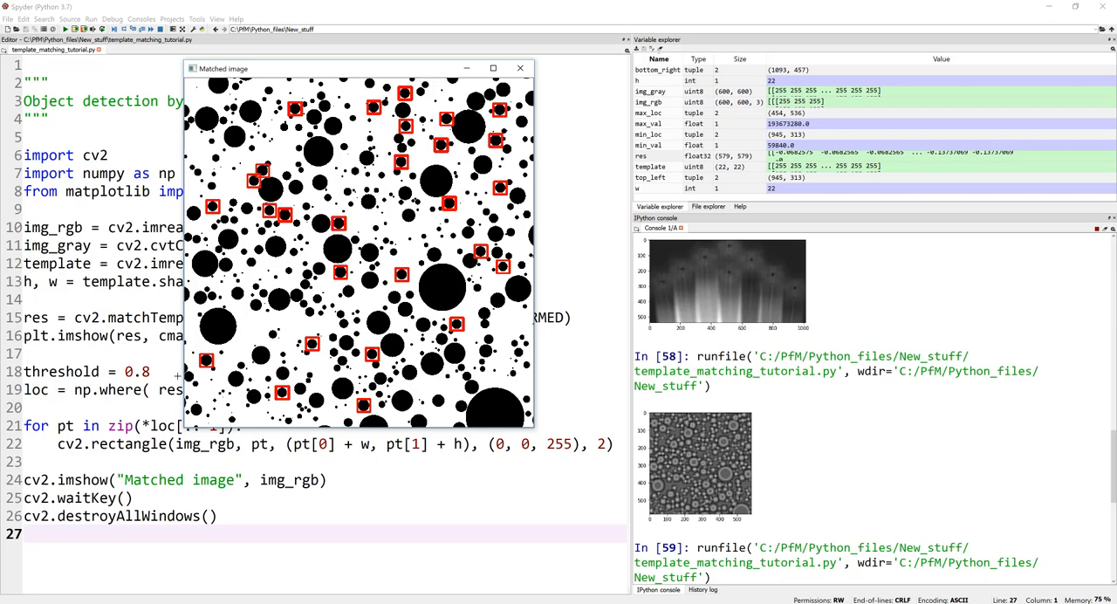
{"action": "left_click", "coordinate": [521, 68]}
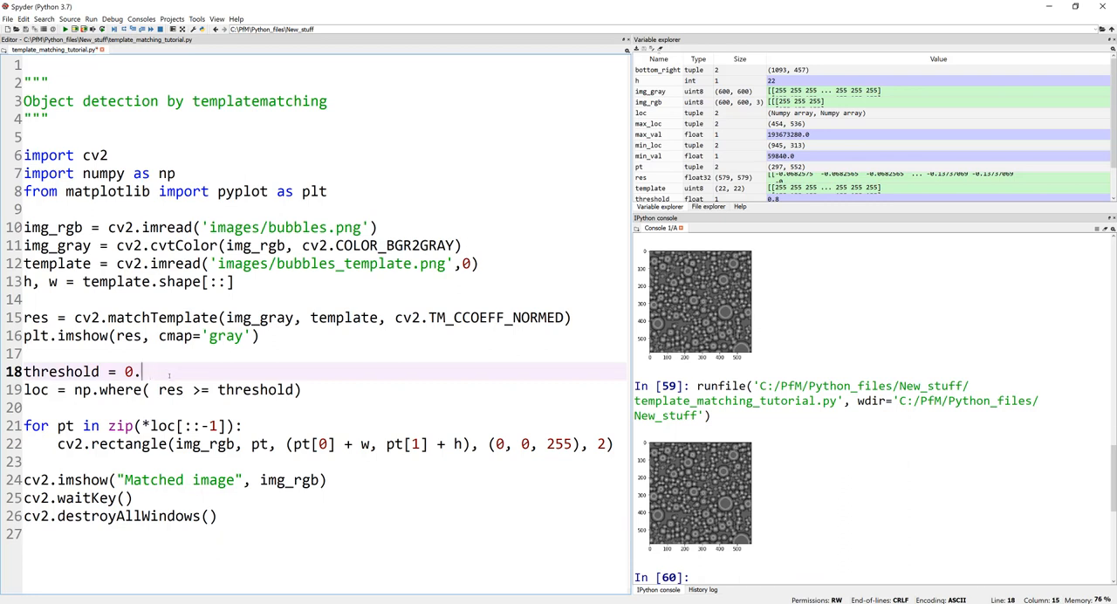
- View the many more bubbles boxed at threshold 0.6, then restore the threshold to 0.8
{"action": "type", "text": "6"}
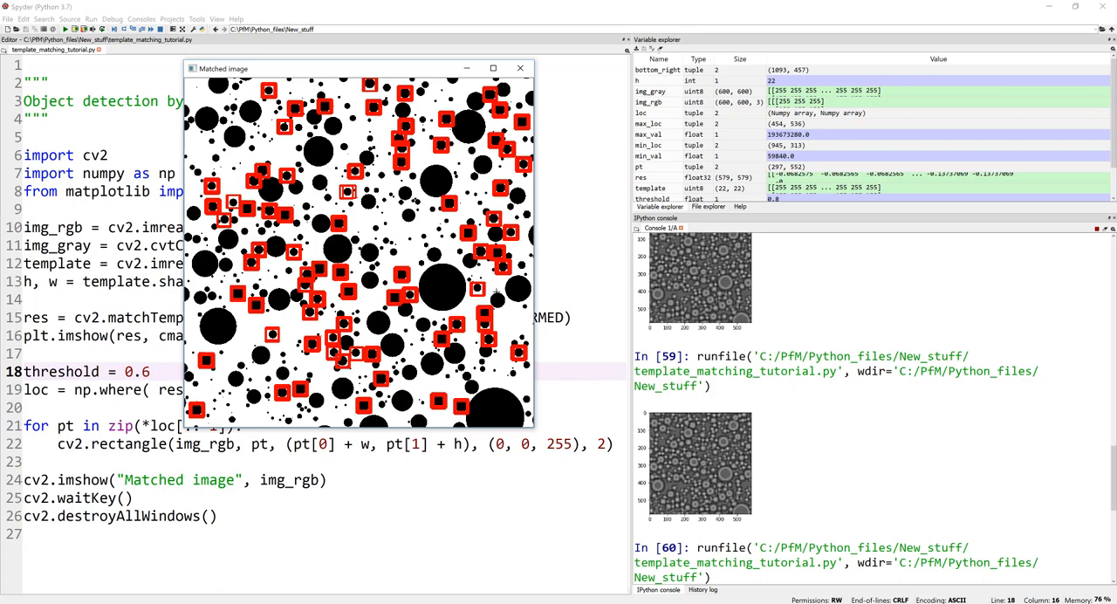
{"action": "left_click", "coordinate": [521, 68]}
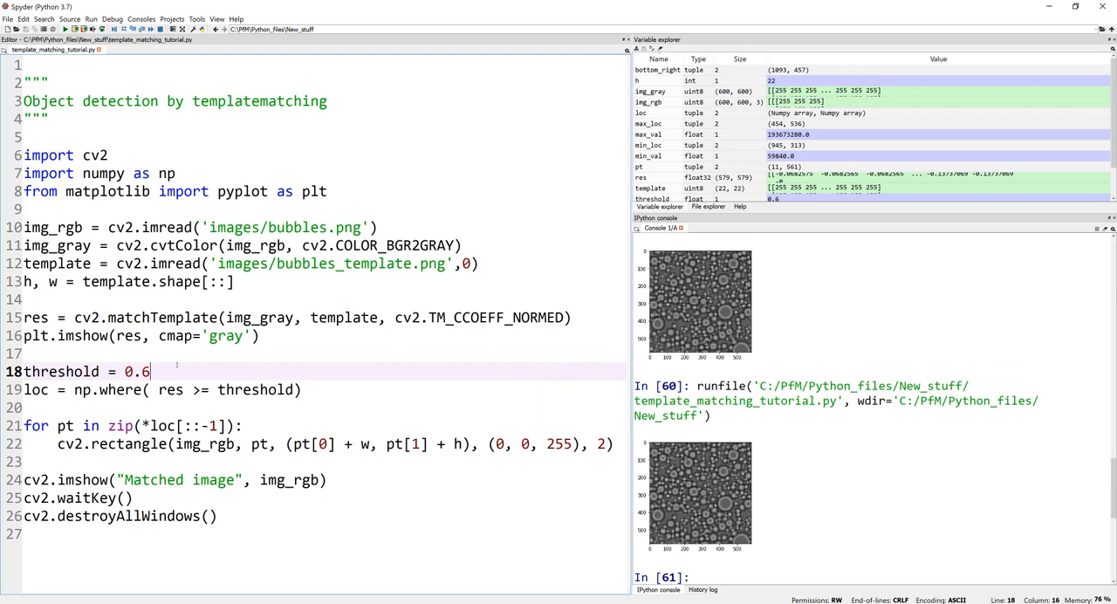
{"action": "key", "text": "Backspace"}
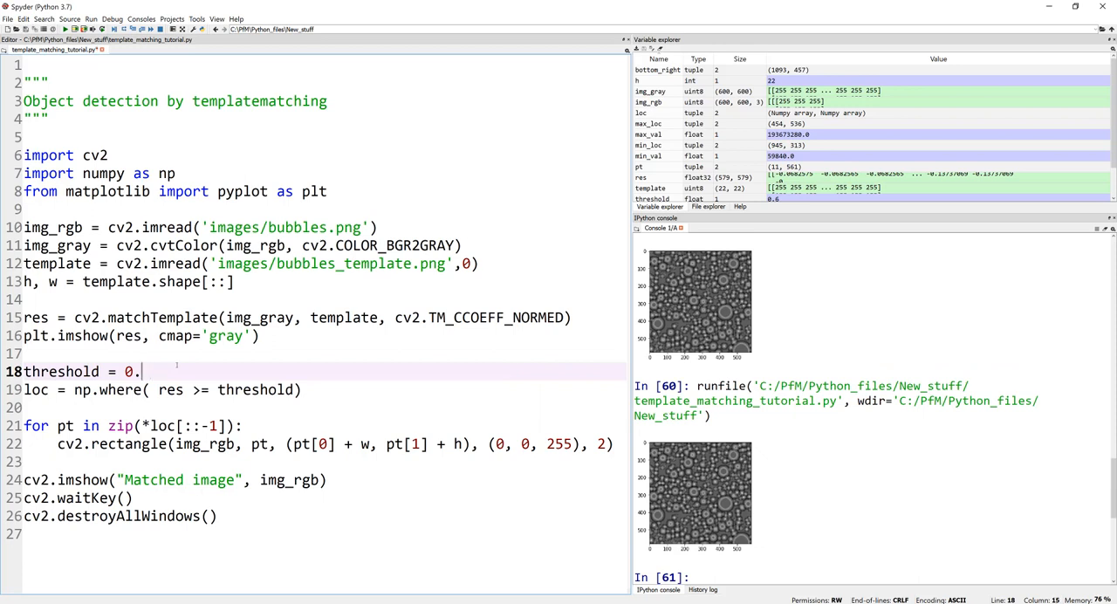
{"action": "type", "text": "8"}
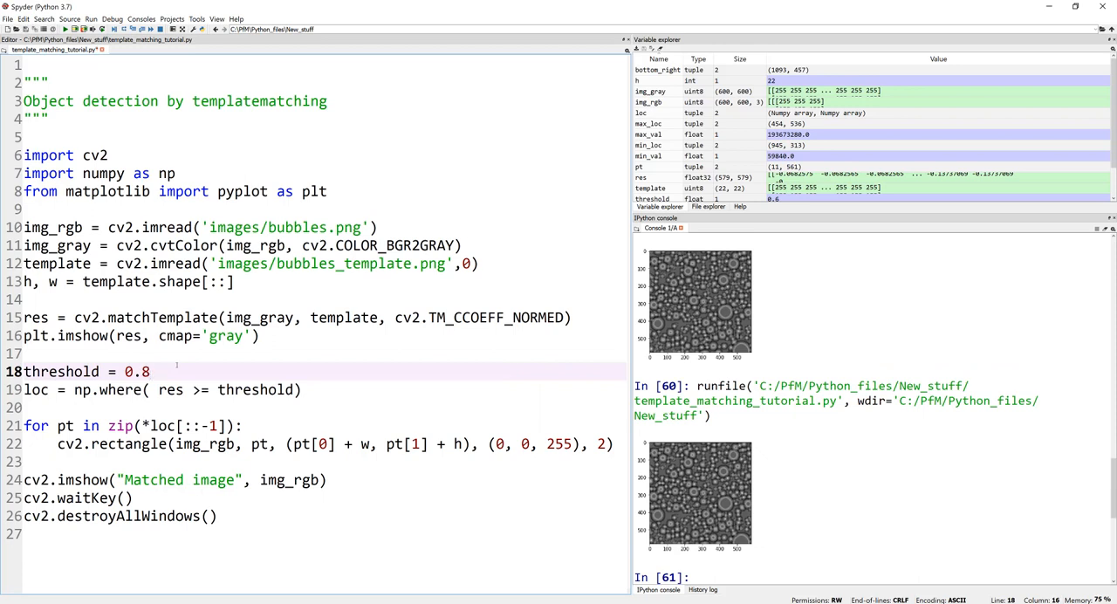